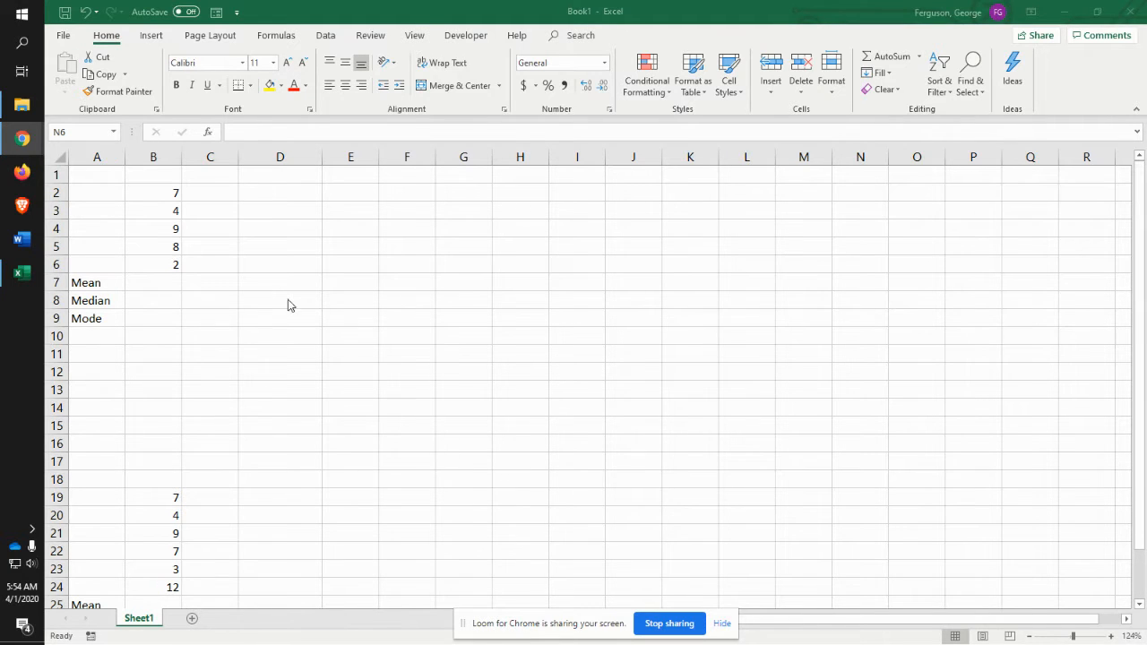
{"action": "mouse_move", "coordinate": [140, 251]}
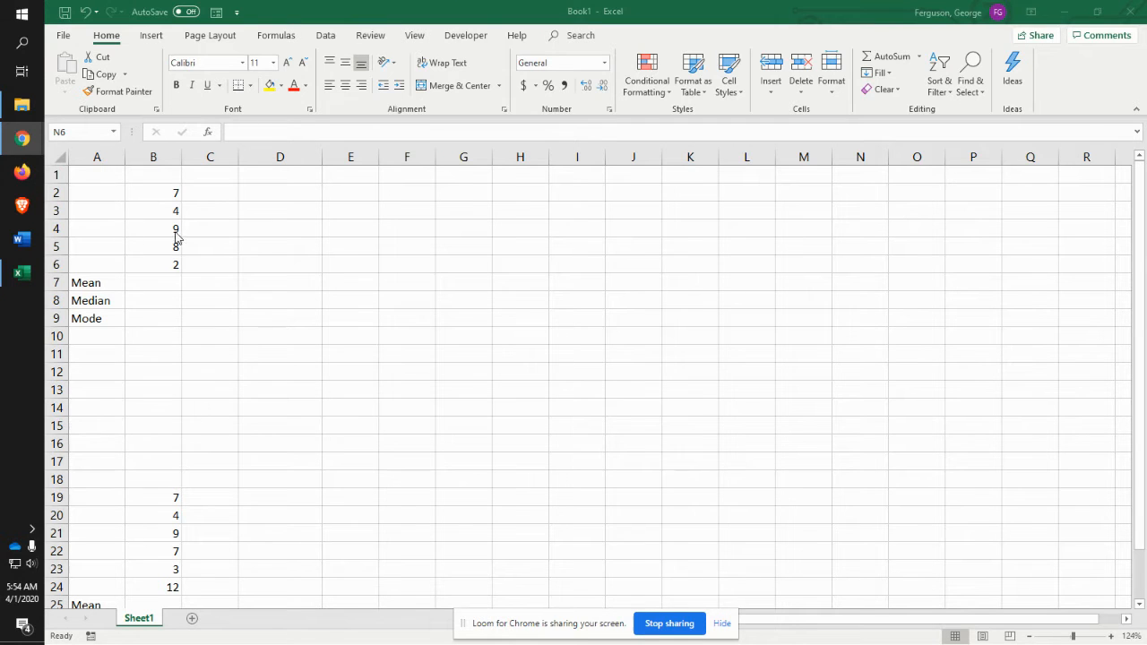
{"action": "mouse_move", "coordinate": [162, 220]}
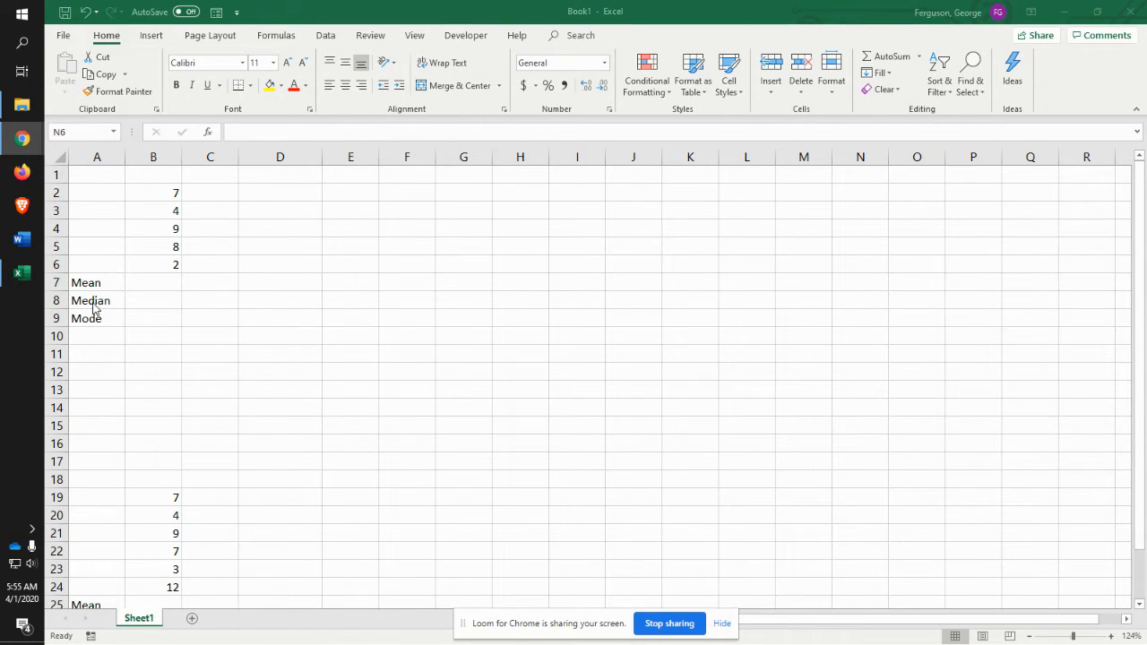
{"action": "mouse_move", "coordinate": [164, 285]}
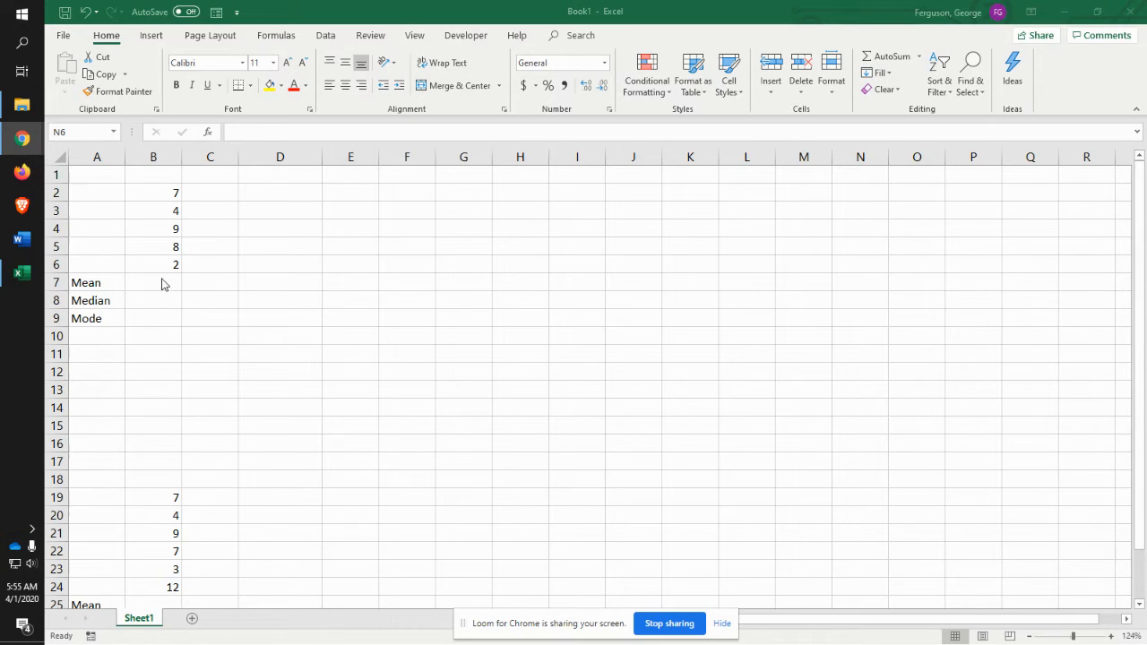
Step: Enter =AVERAGE(B2:B6) in B7 to get the first data set's mean of 6
{"action": "left_click", "coordinate": [152, 281]}
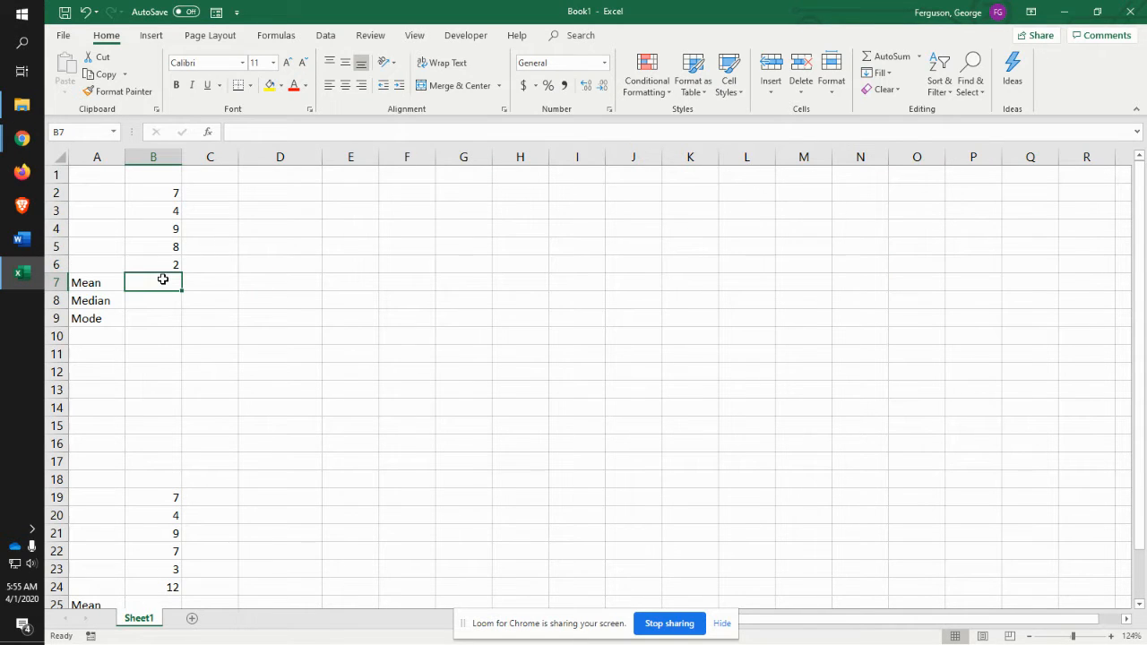
{"action": "type", "text": "="}
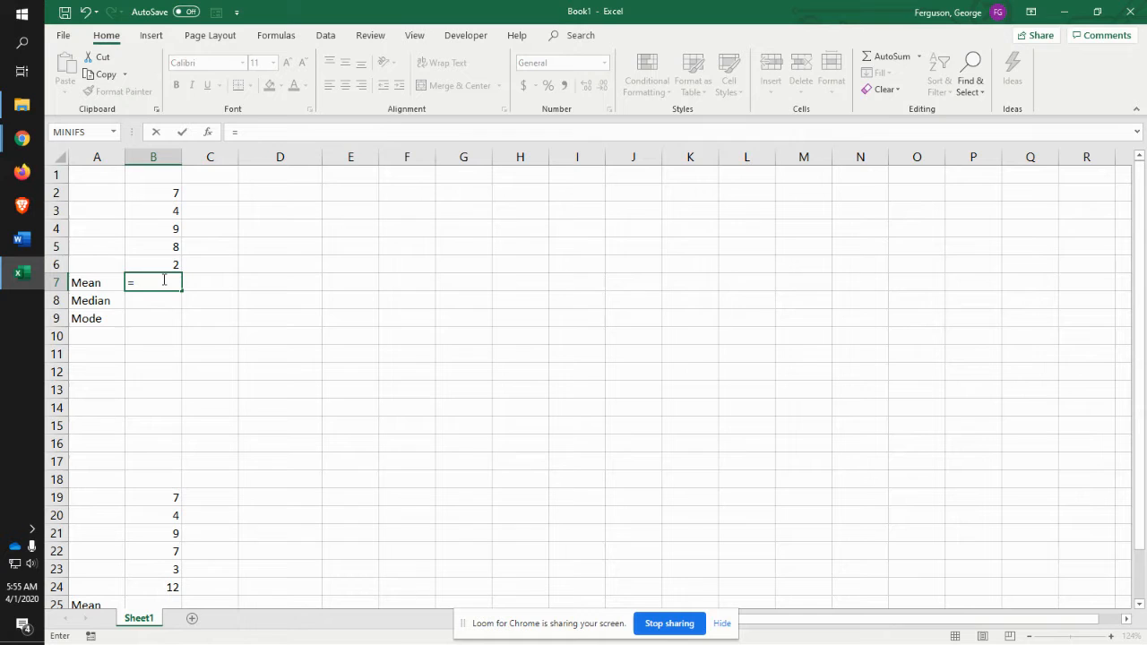
{"action": "type", "text": "ave"}
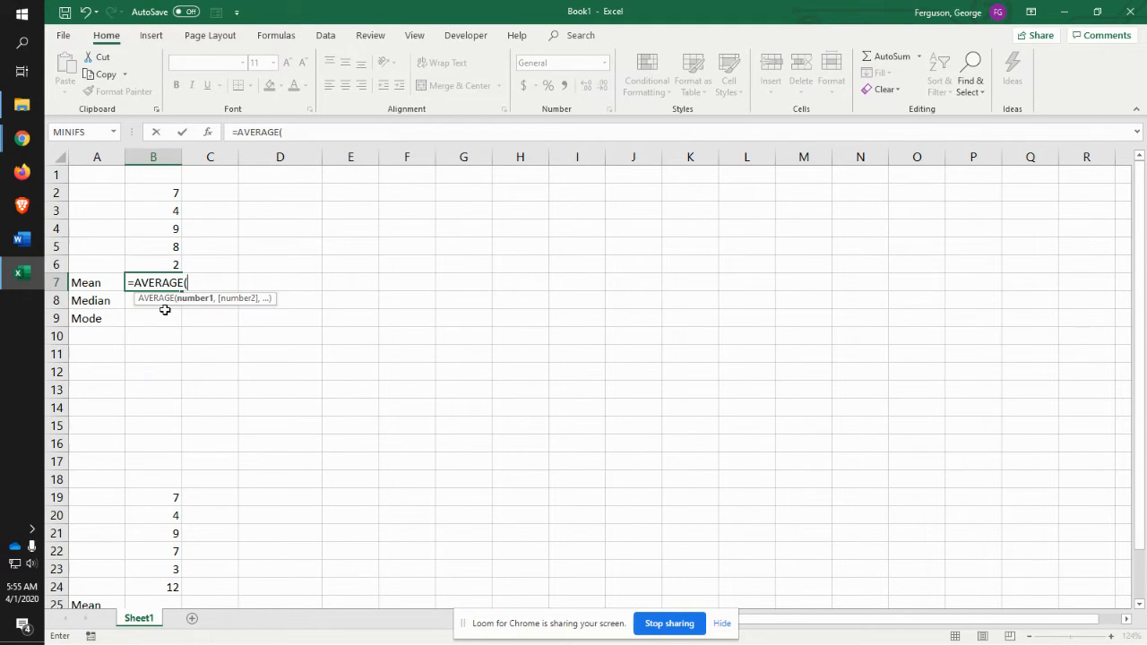
{"action": "left_click_drag", "start_coordinate": [152, 193], "coordinate": [153, 210]}
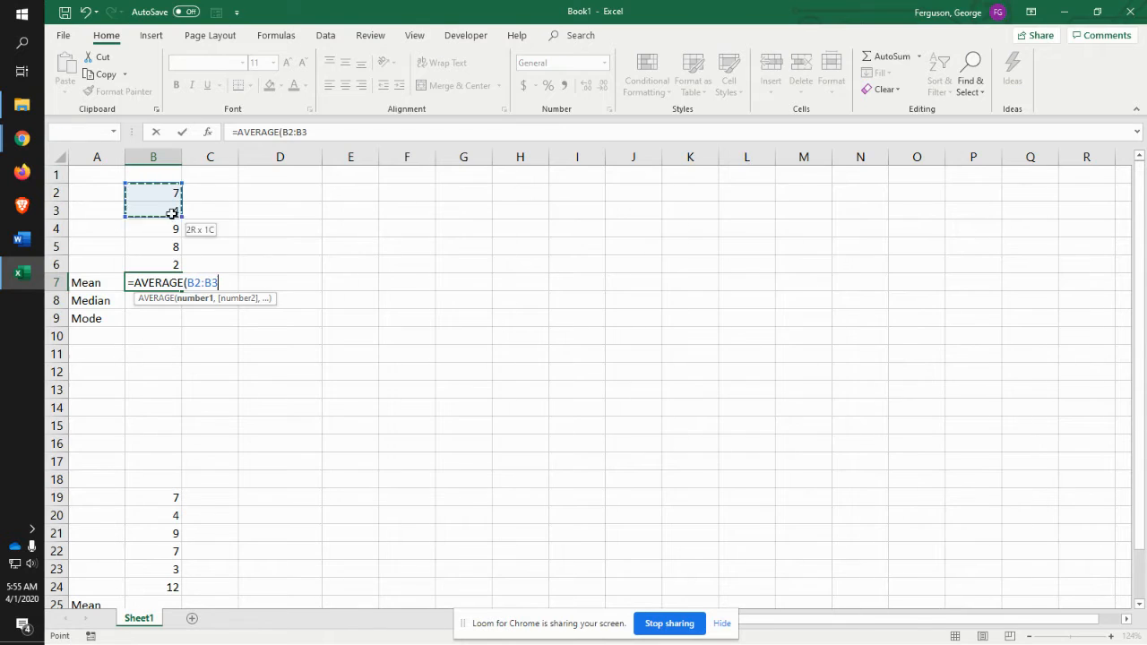
{"action": "left_click_drag", "start_coordinate": [153, 204], "coordinate": [152, 264]}
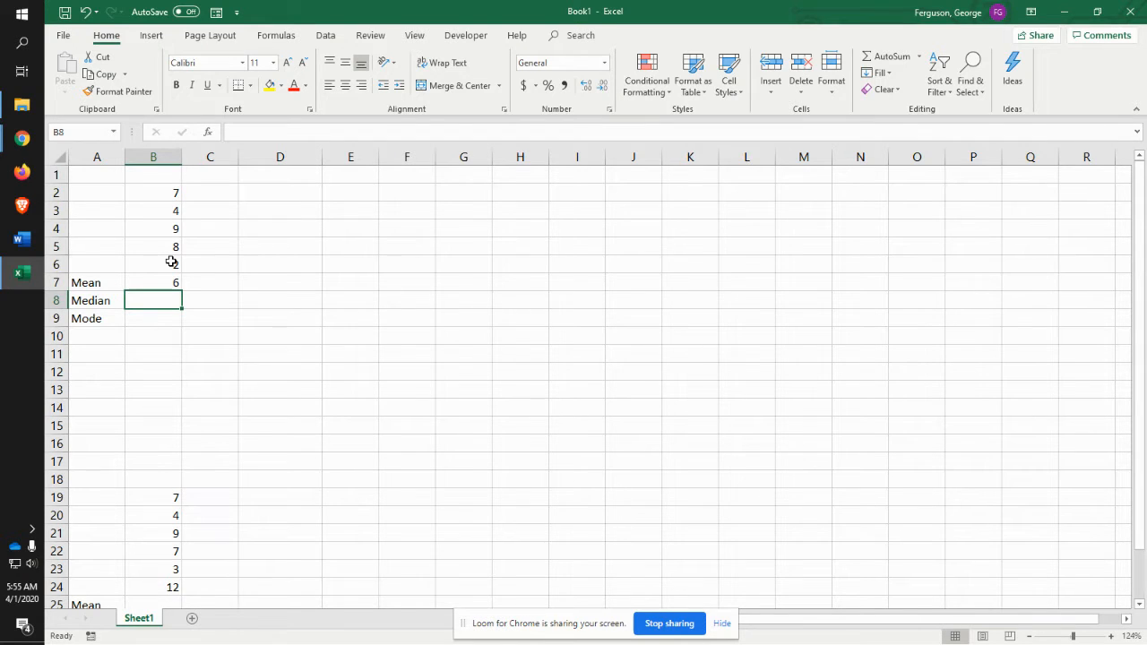
Step: Enter =MEDIAN(B2:B6) in B8 (7) and =MODE(B2:B6) in B9 (#N/A)
{"action": "type", "text": "=m"}
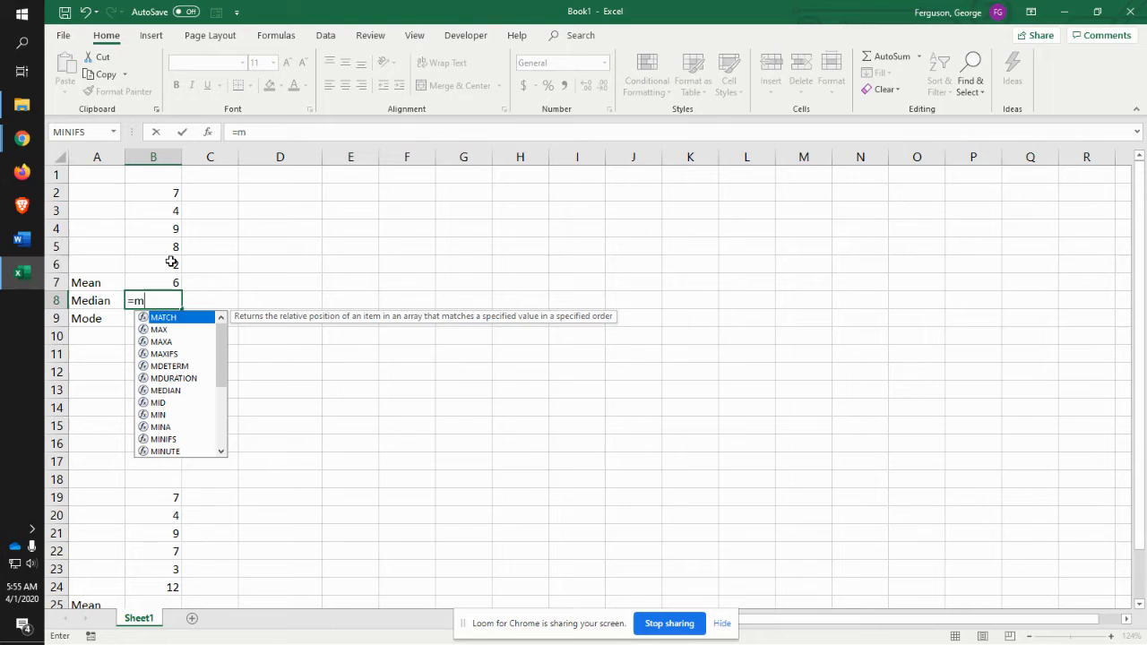
{"action": "type", "text": "ed"}
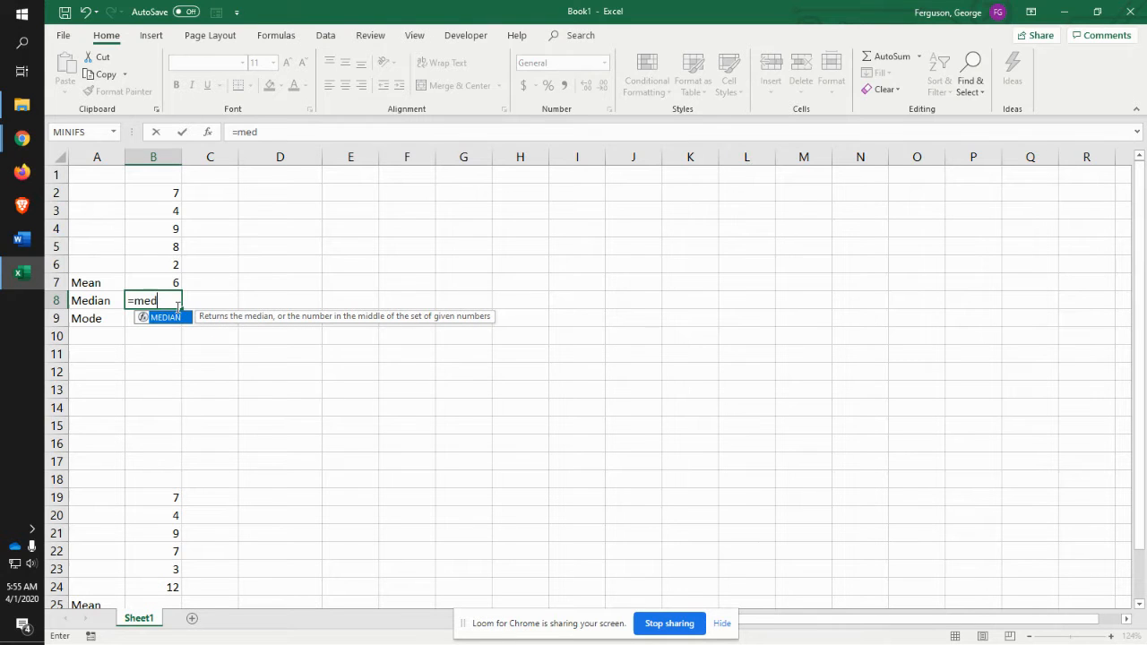
{"action": "type", "text": "MEDIAN("}
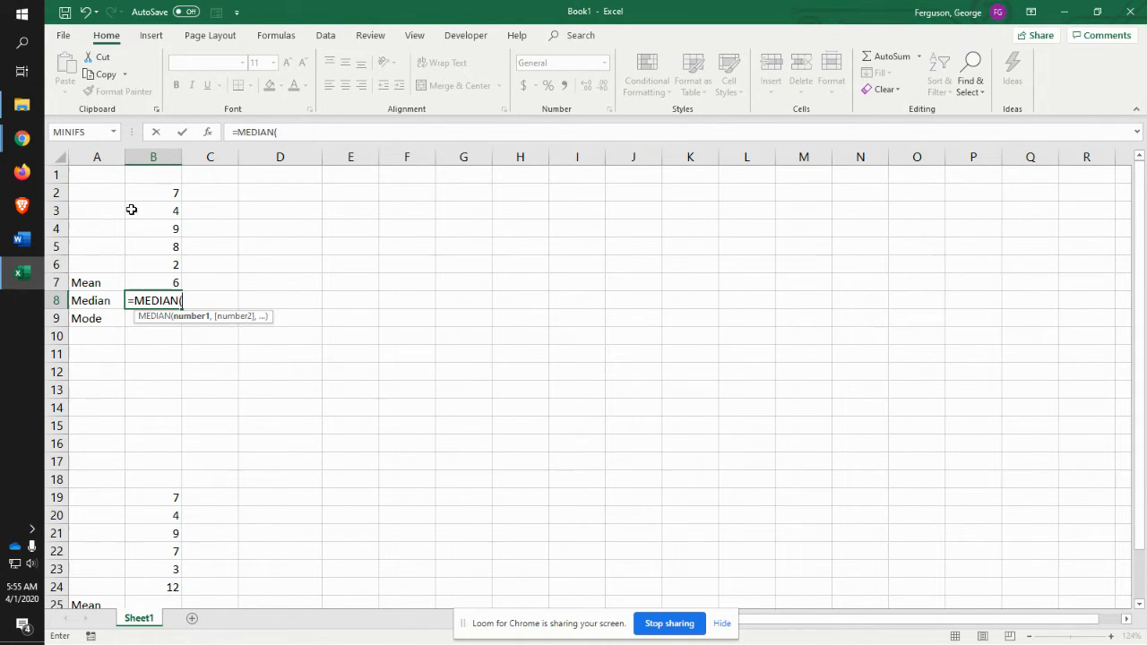
{"action": "left_click_drag", "start_coordinate": [152, 192], "coordinate": [153, 264]}
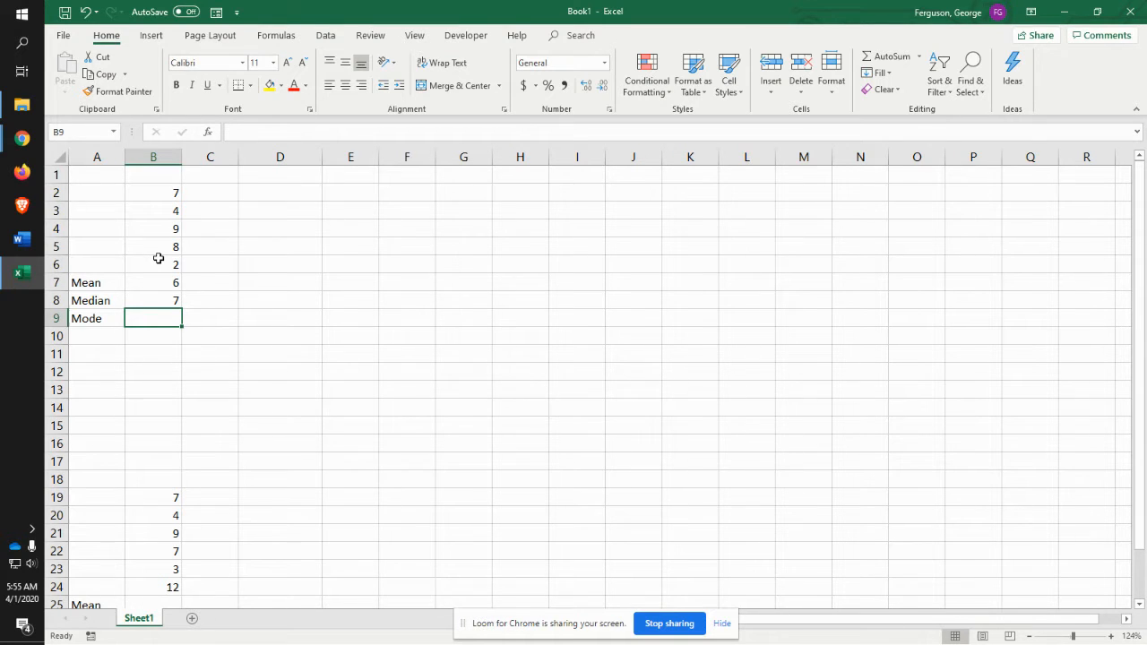
{"action": "type", "text": "=mo"}
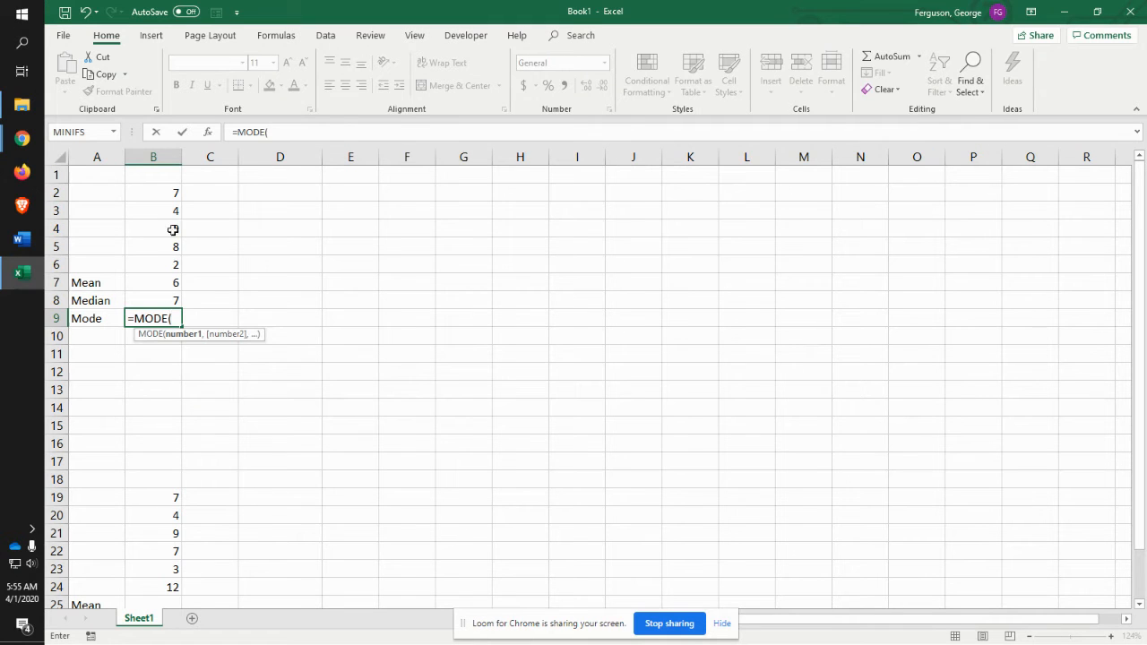
{"action": "left_click_drag", "start_coordinate": [175, 193], "coordinate": [175, 265]}
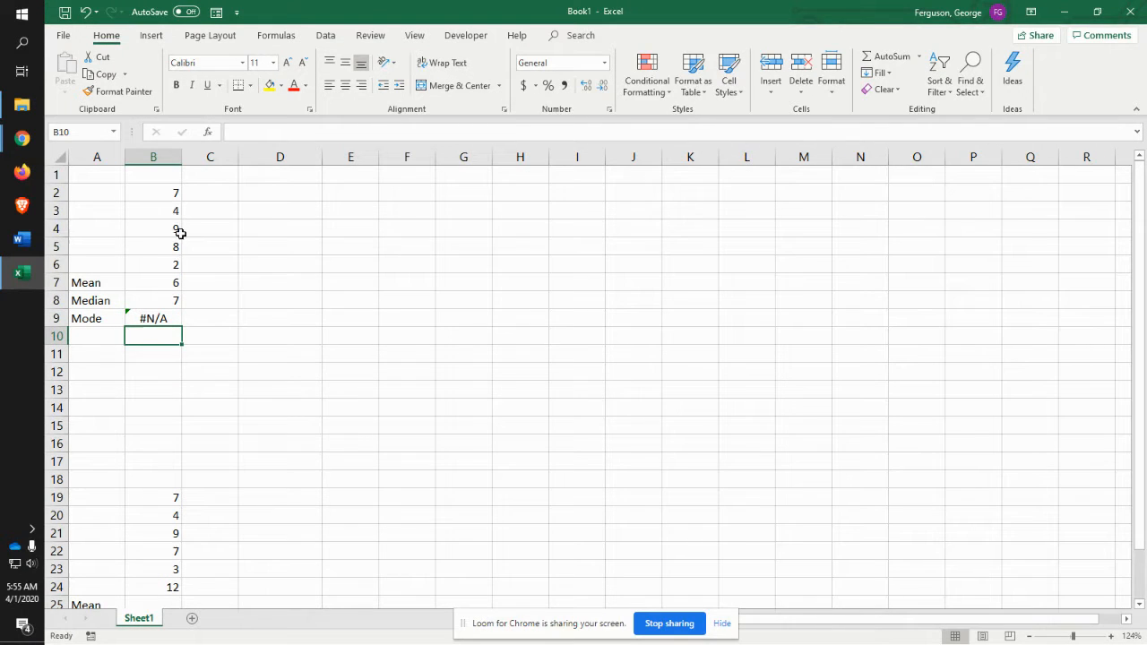
{"action": "mouse_move", "coordinate": [266, 200]}
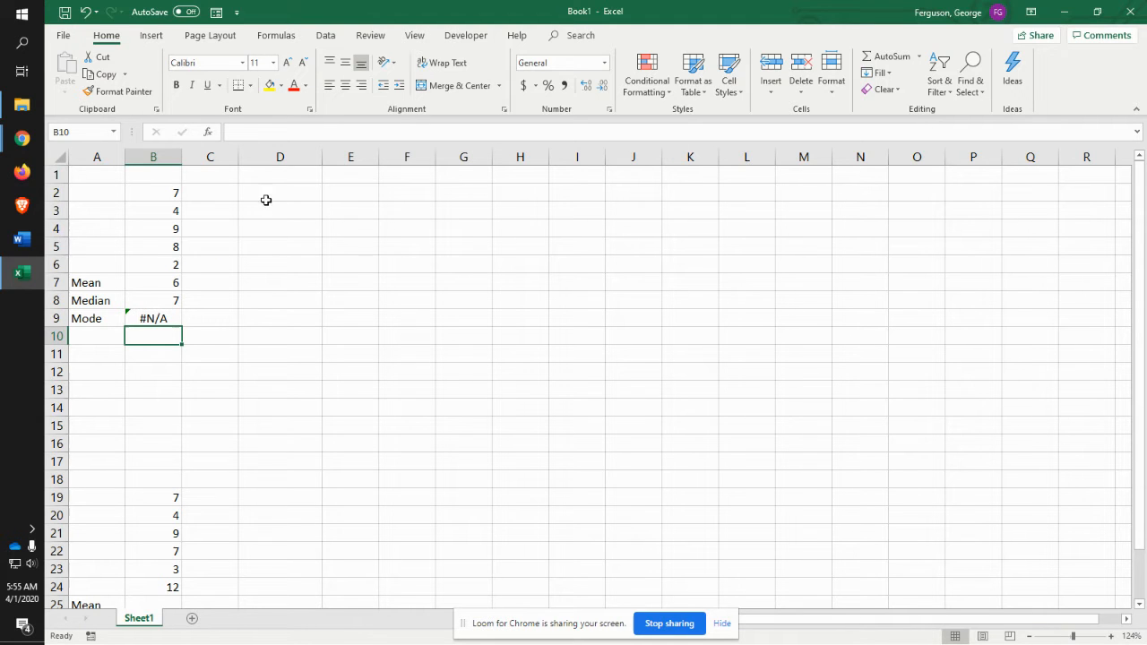
Step: Select D2 and choose Descriptive Statistics from the Data Analysis tools
{"action": "left_click", "coordinate": [279, 192]}
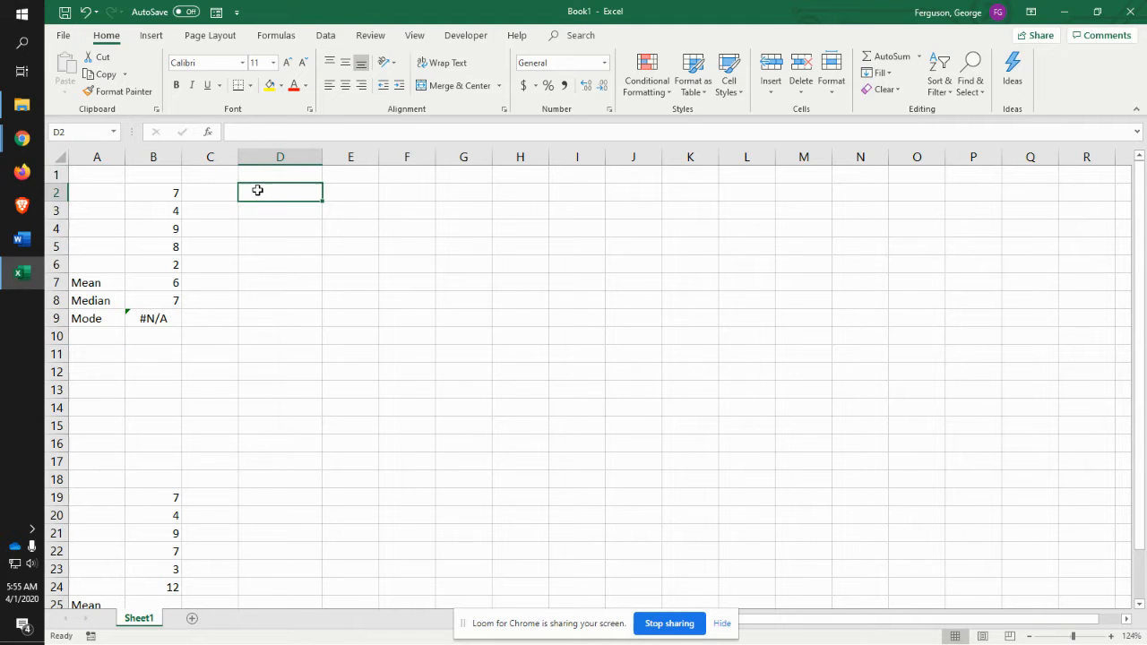
{"action": "mouse_move", "coordinate": [150, 296]}
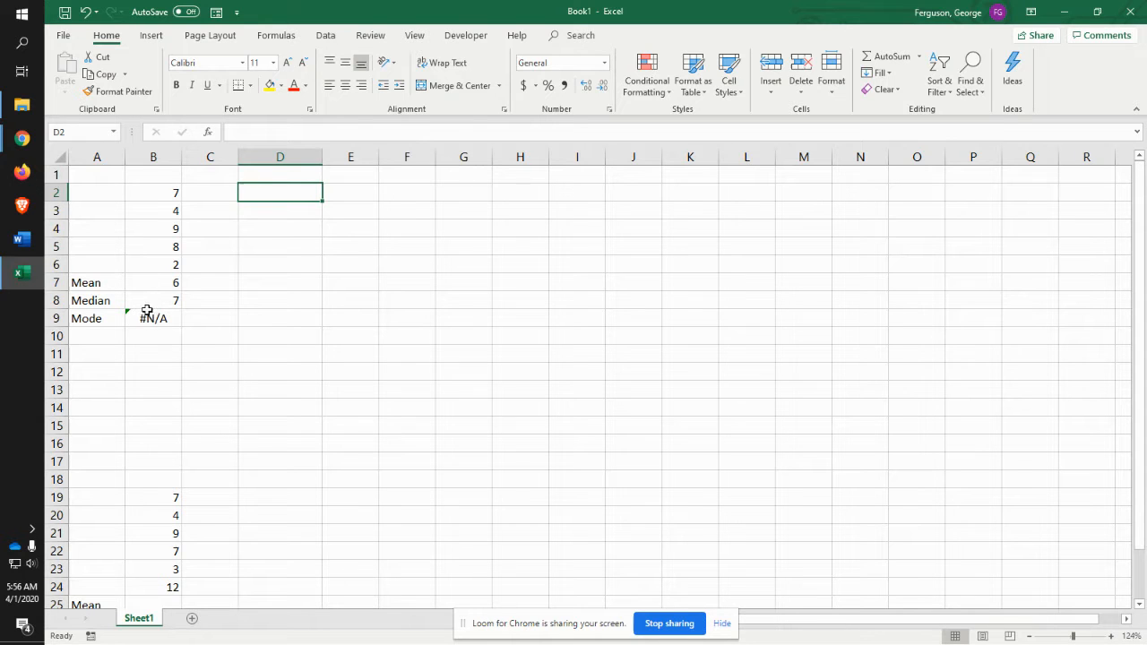
{"action": "mouse_move", "coordinate": [252, 224]}
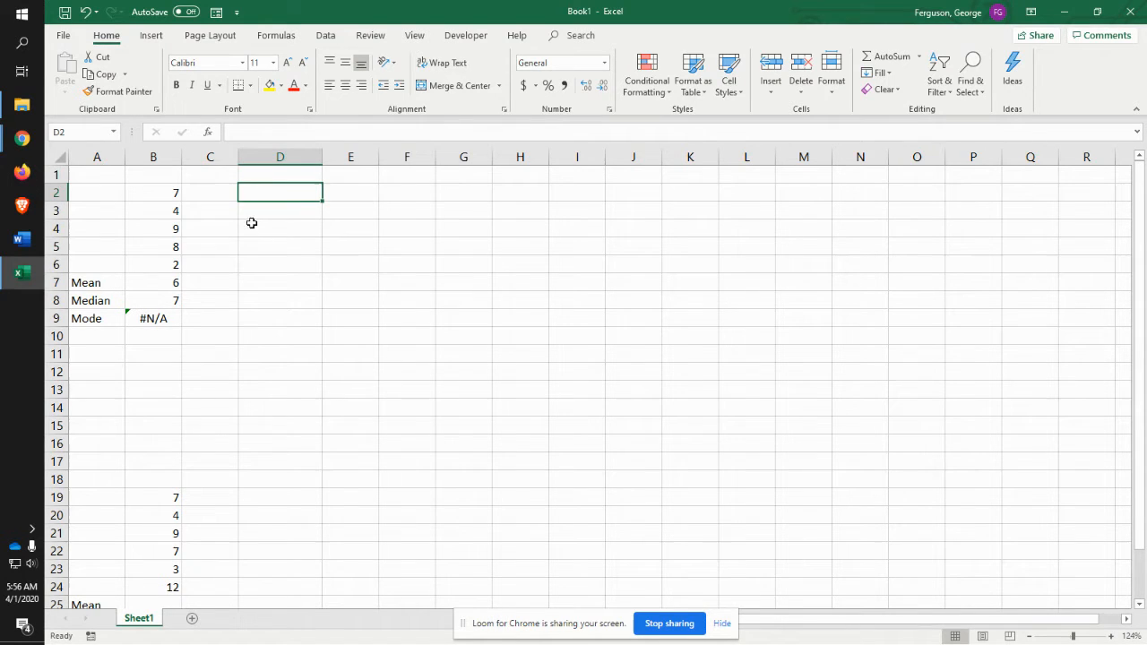
{"action": "mouse_move", "coordinate": [270, 192]}
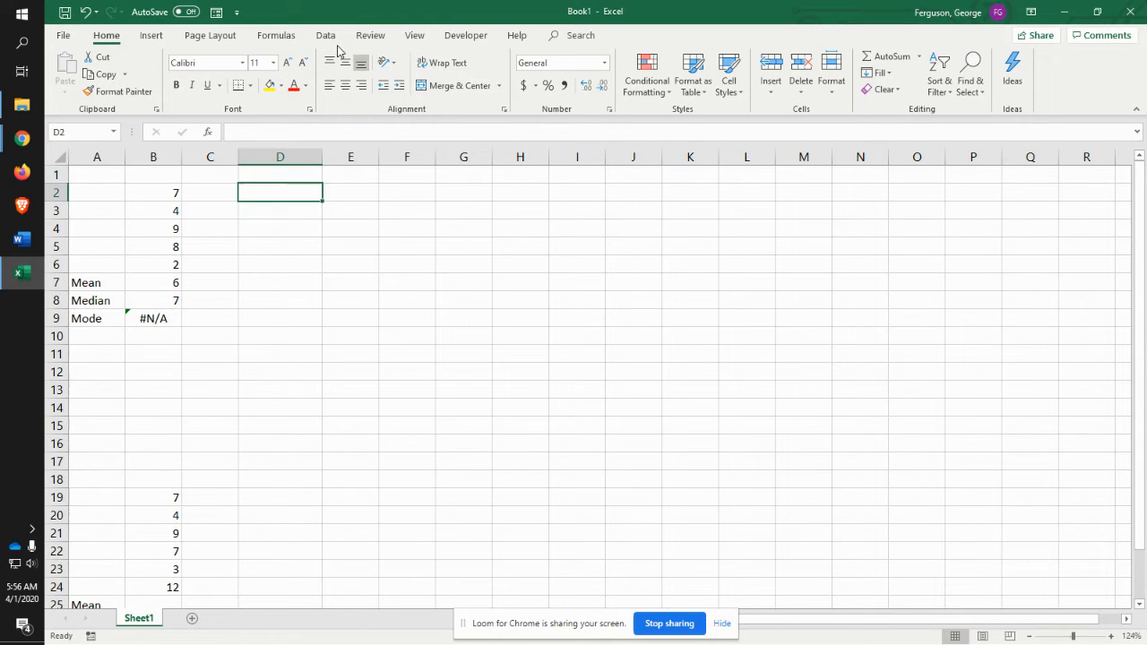
{"action": "left_click", "coordinate": [326, 35]}
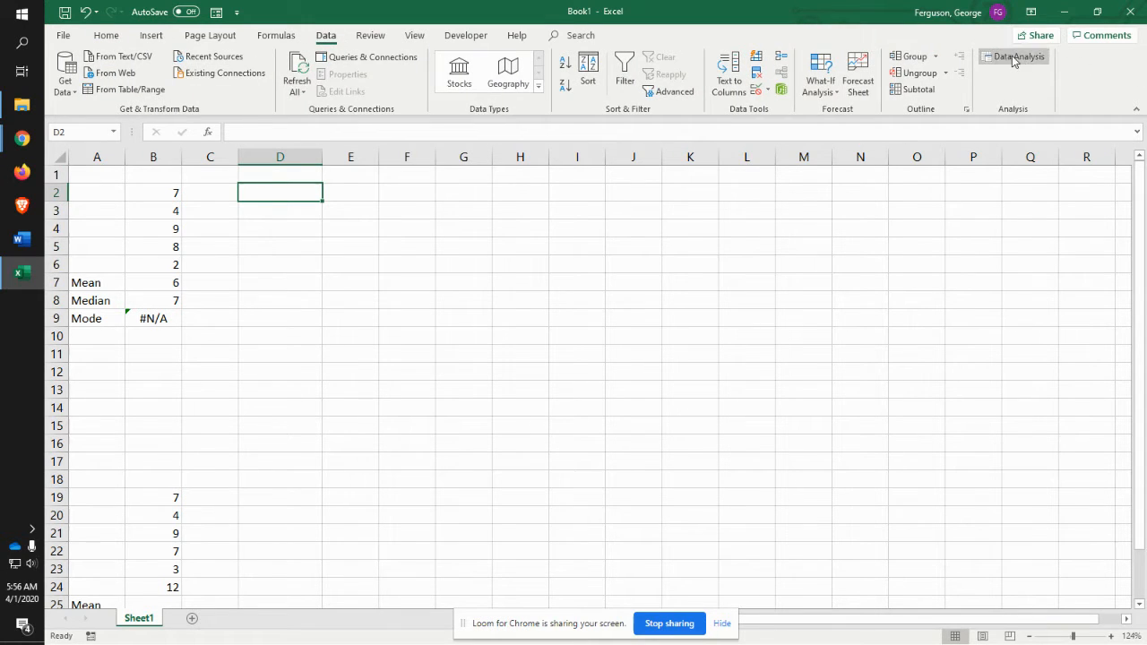
{"action": "mouse_move", "coordinate": [1016, 56]}
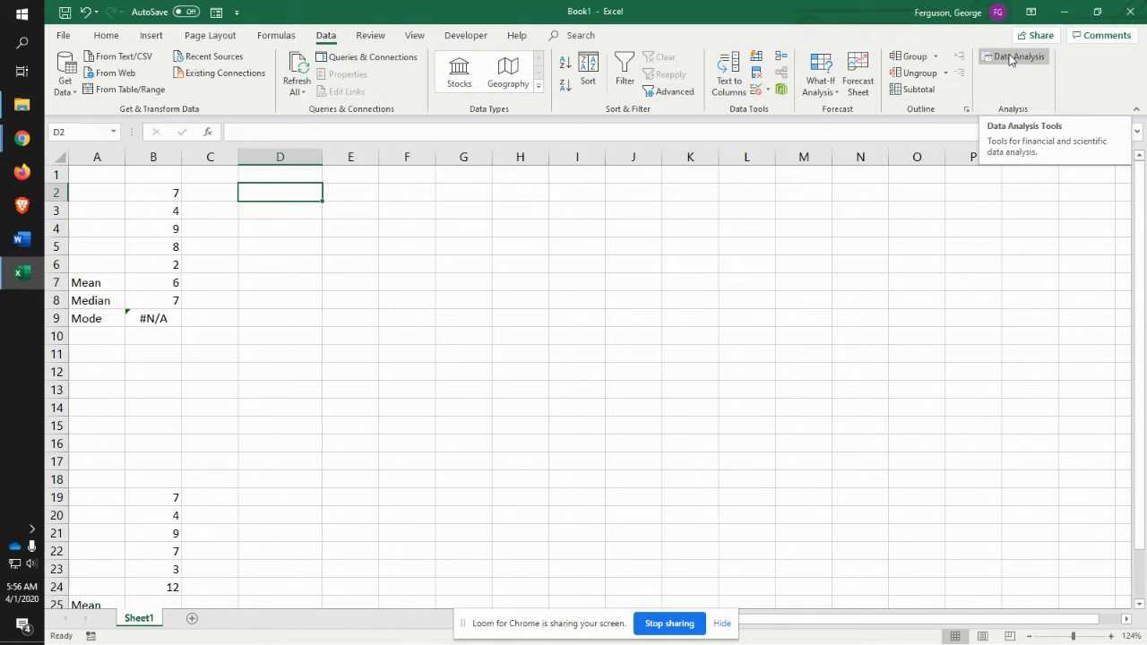
{"action": "left_click", "coordinate": [1020, 57]}
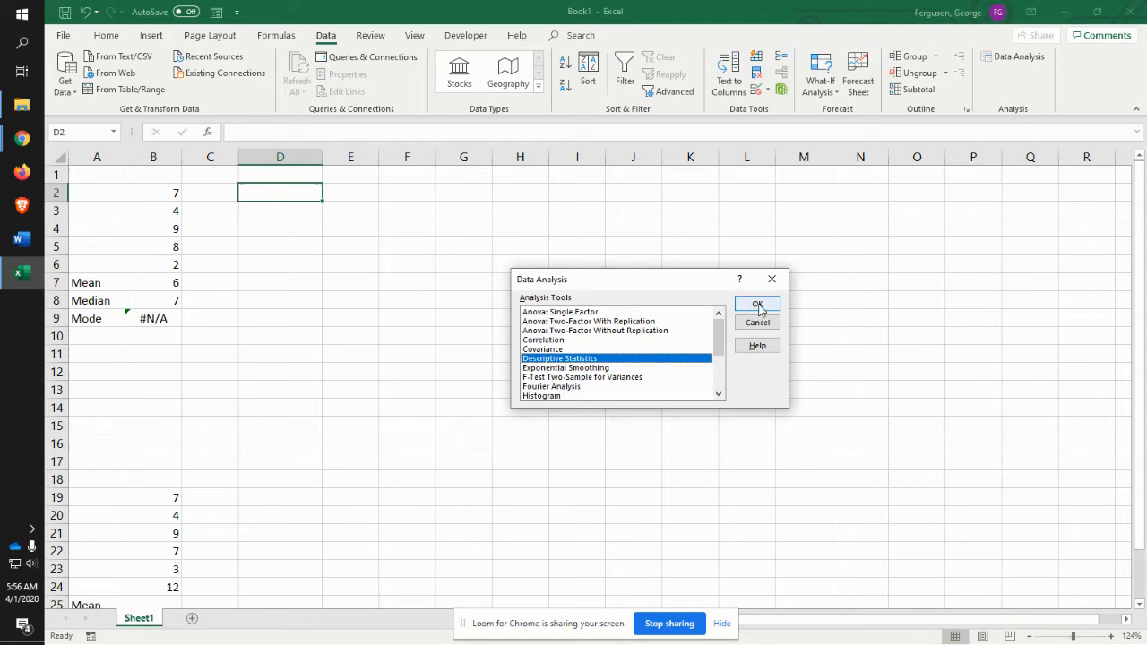
Step: Run Descriptive Statistics on $B$2:$B$6 with output at $D$2 and Summary statistics checked
{"action": "left_click", "coordinate": [757, 304]}
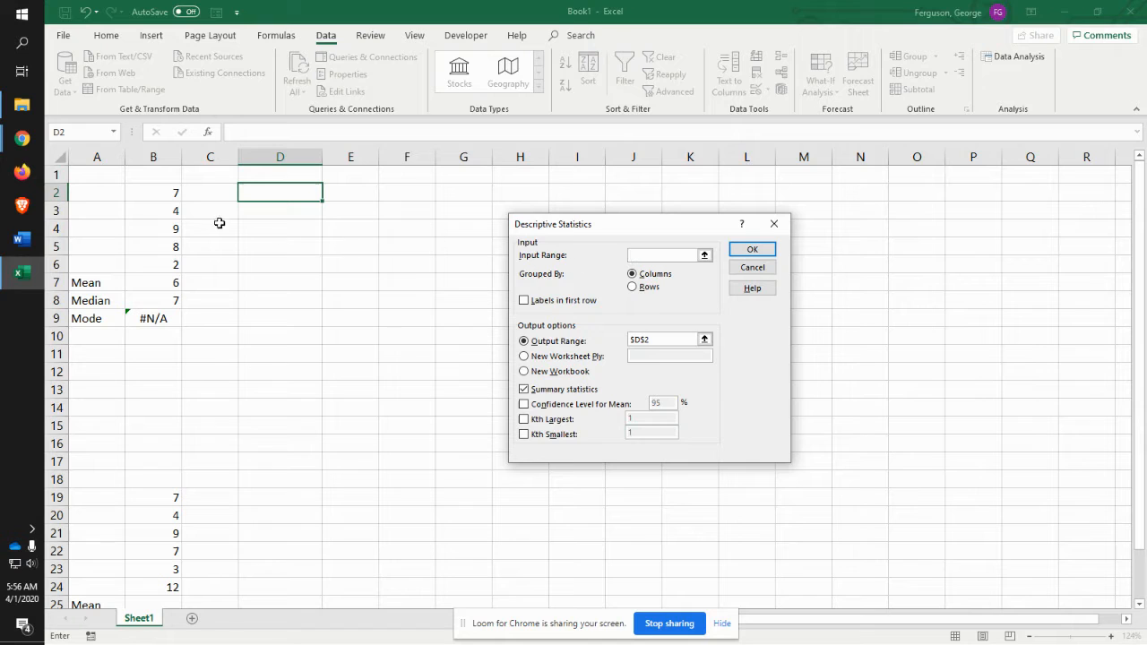
{"action": "left_click_drag", "start_coordinate": [154, 192], "coordinate": [153, 265]}
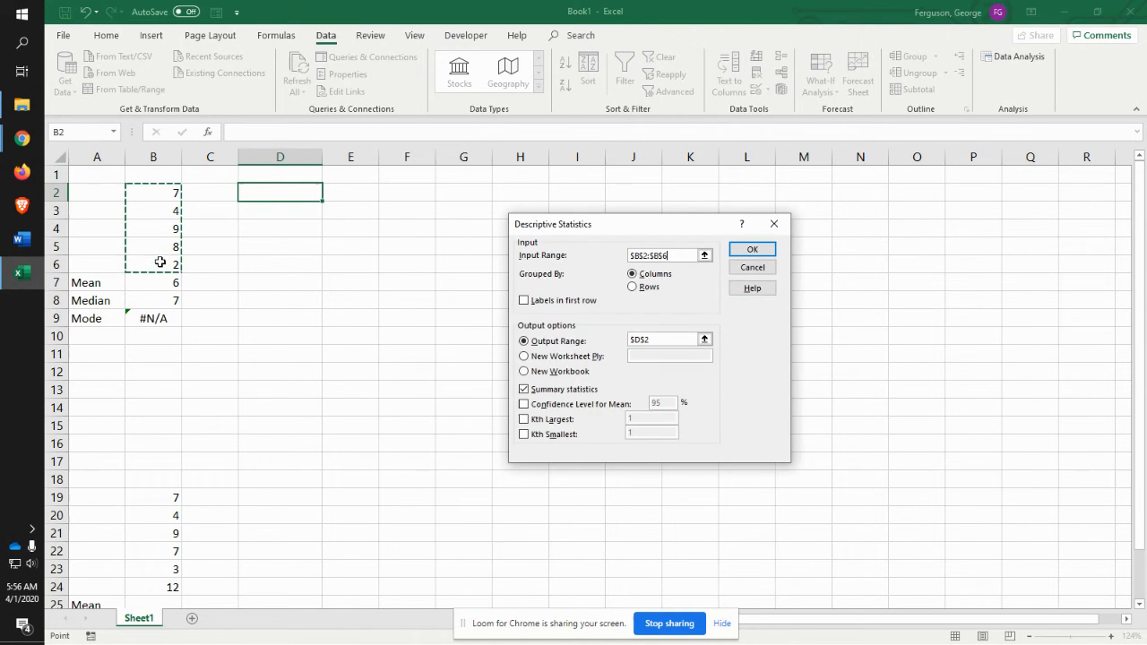
{"action": "left_click", "coordinate": [658, 339]}
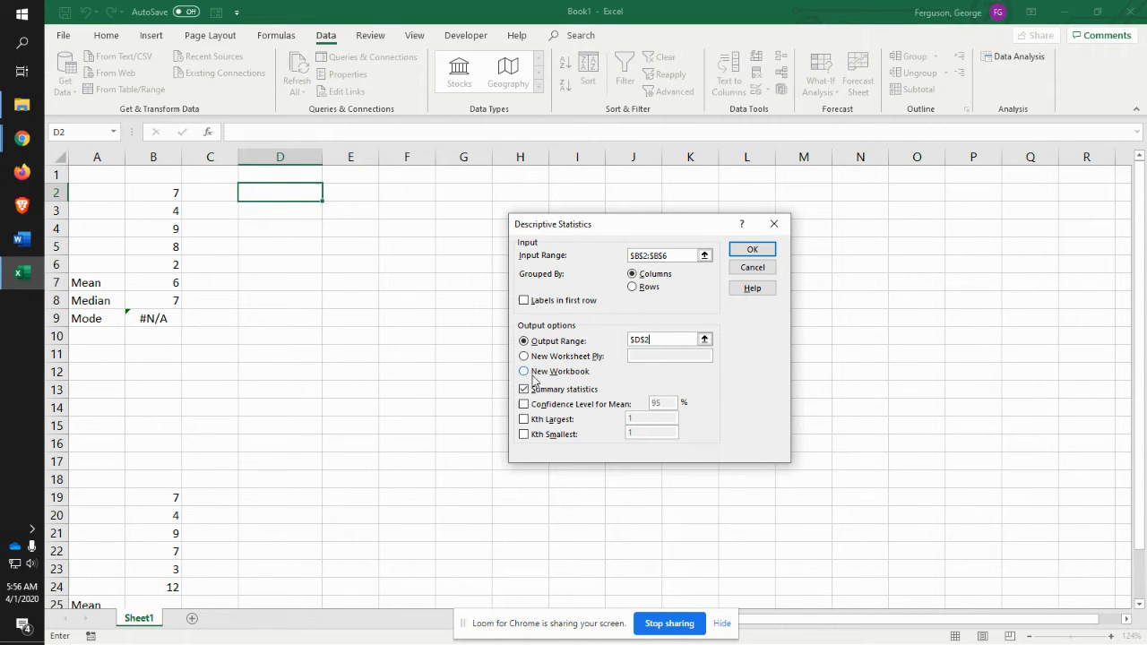
{"action": "left_click", "coordinate": [524, 389]}
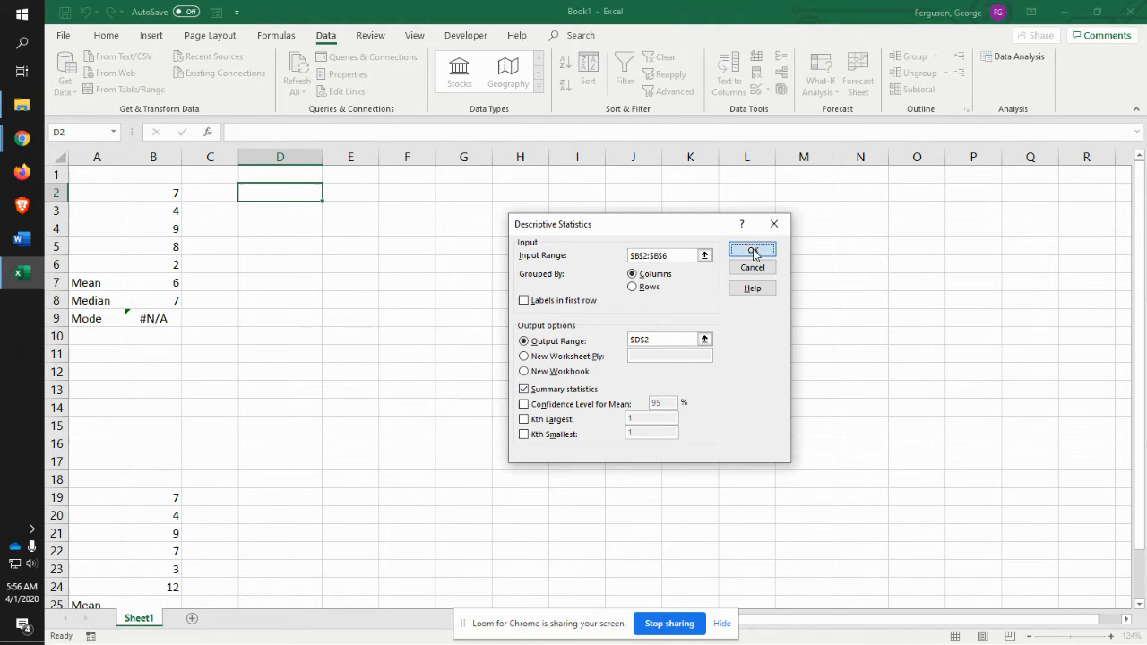
{"action": "left_click", "coordinate": [752, 250]}
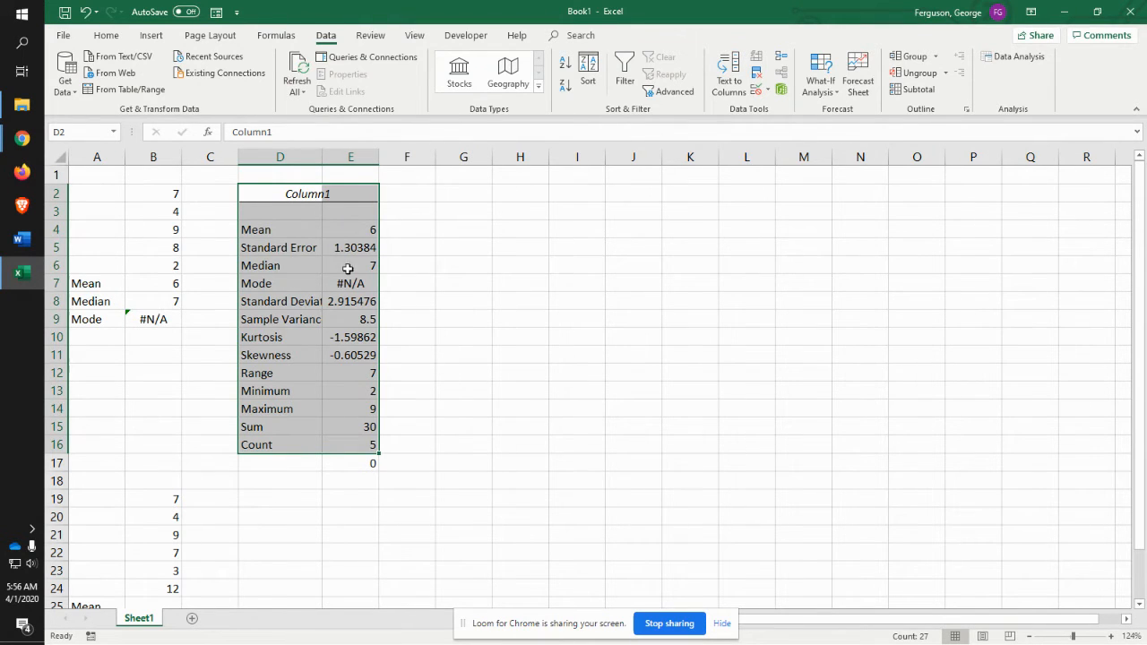
{"action": "mouse_move", "coordinate": [145, 319]}
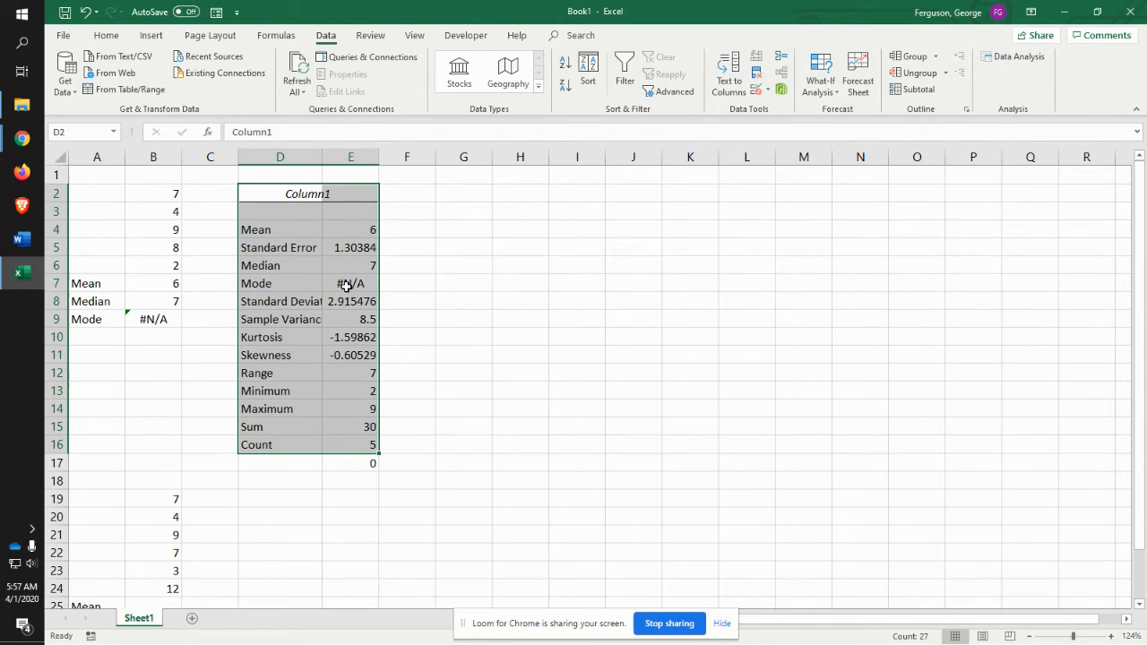
{"action": "mouse_move", "coordinate": [305, 289]}
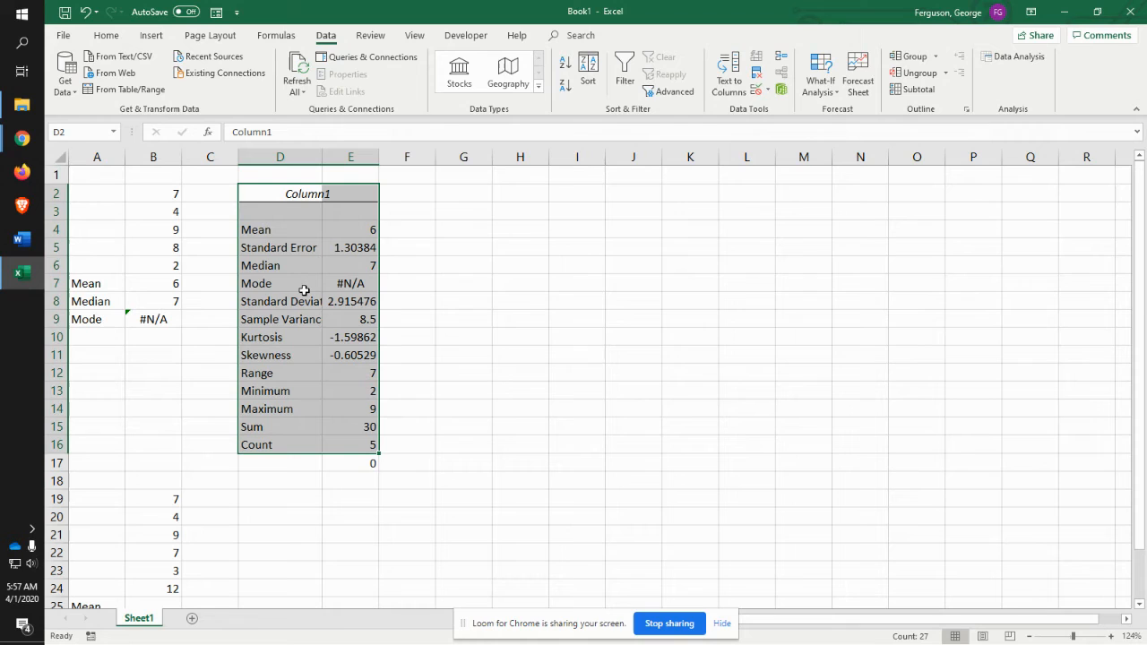
{"action": "mouse_move", "coordinate": [279, 308]}
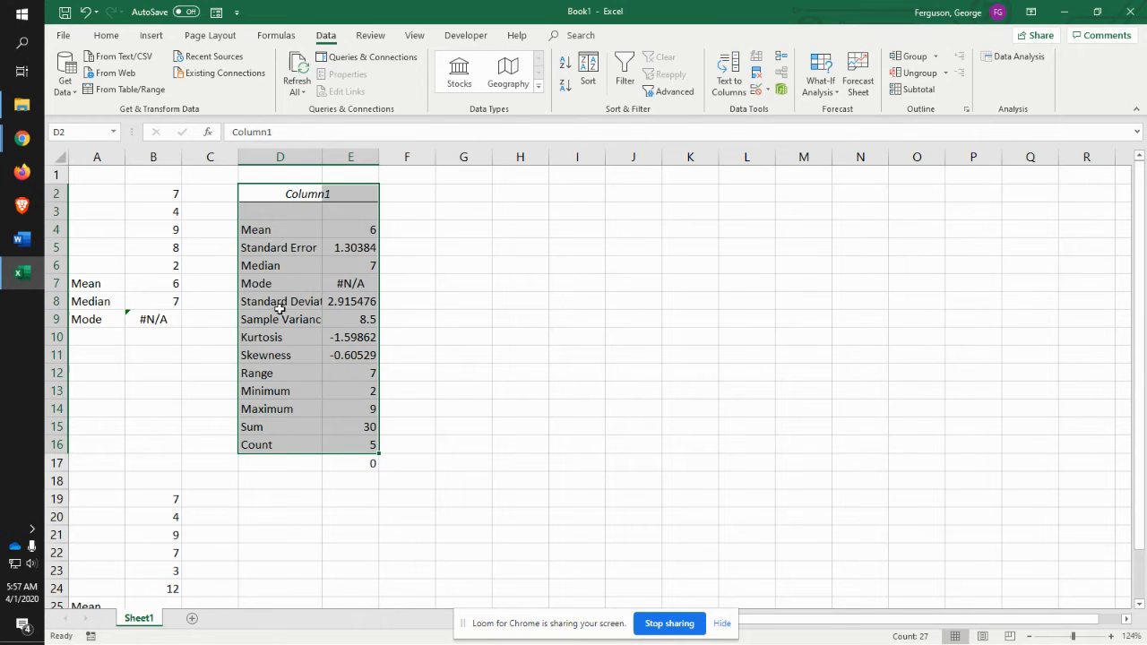
{"action": "mouse_move", "coordinate": [343, 304]}
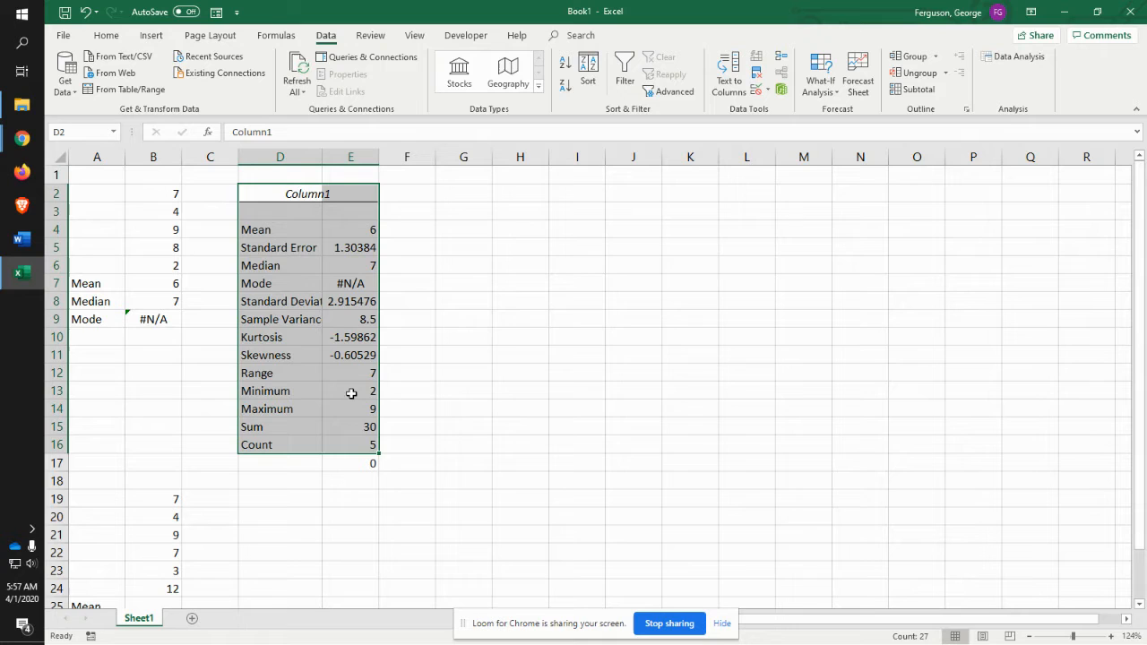
{"action": "mouse_move", "coordinate": [339, 409]}
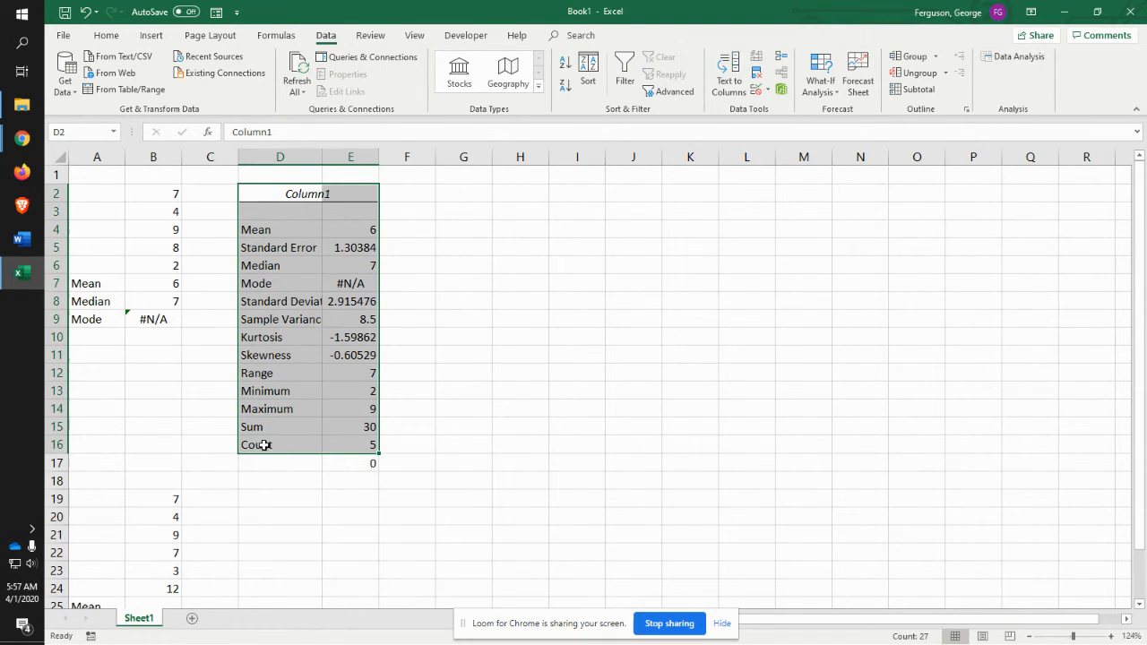
{"action": "mouse_move", "coordinate": [339, 461]}
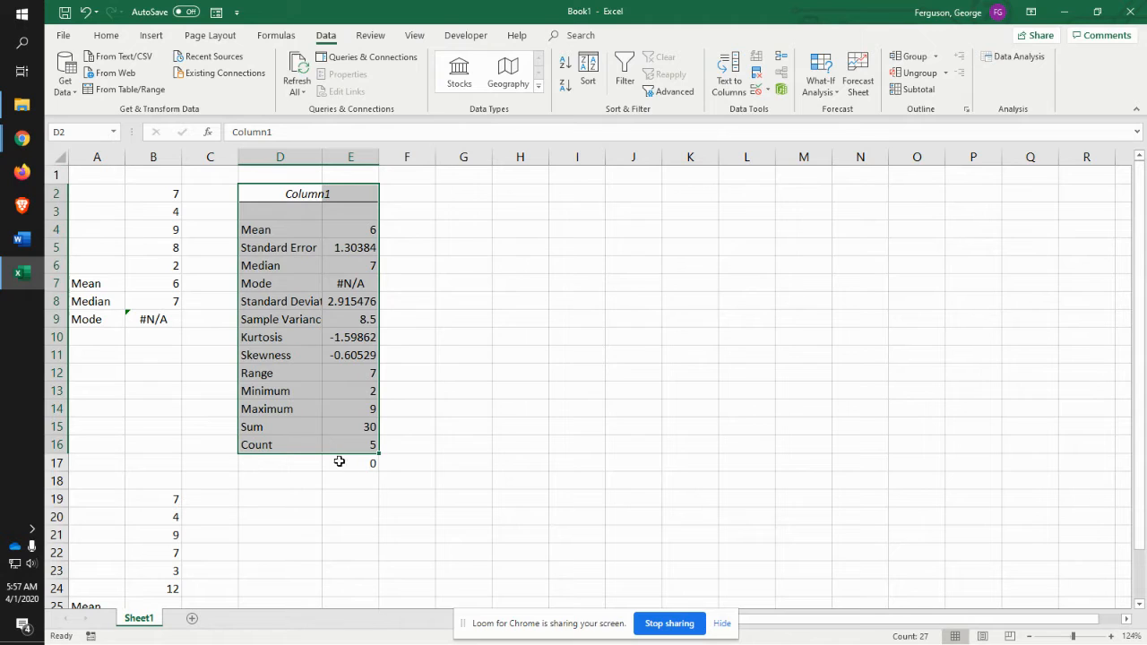
{"action": "mouse_move", "coordinate": [313, 331]}
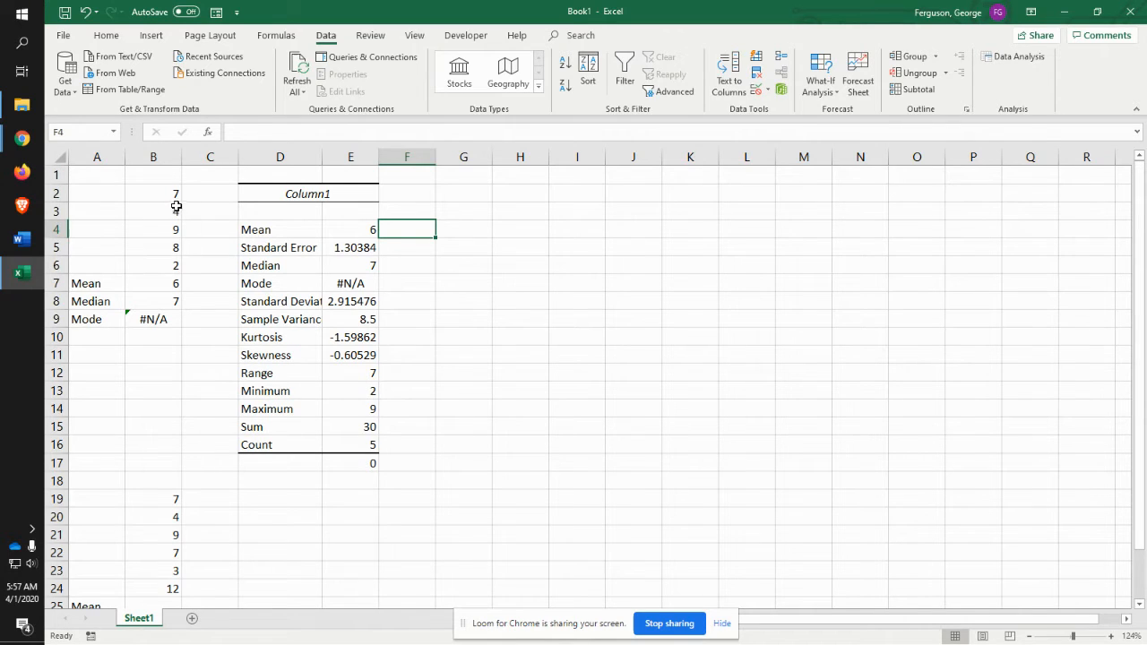
Step: Review the D2:E16 statistics output and reselect the first data set, B2:B6
{"action": "left_click_drag", "start_coordinate": [153, 193], "coordinate": [153, 248]}
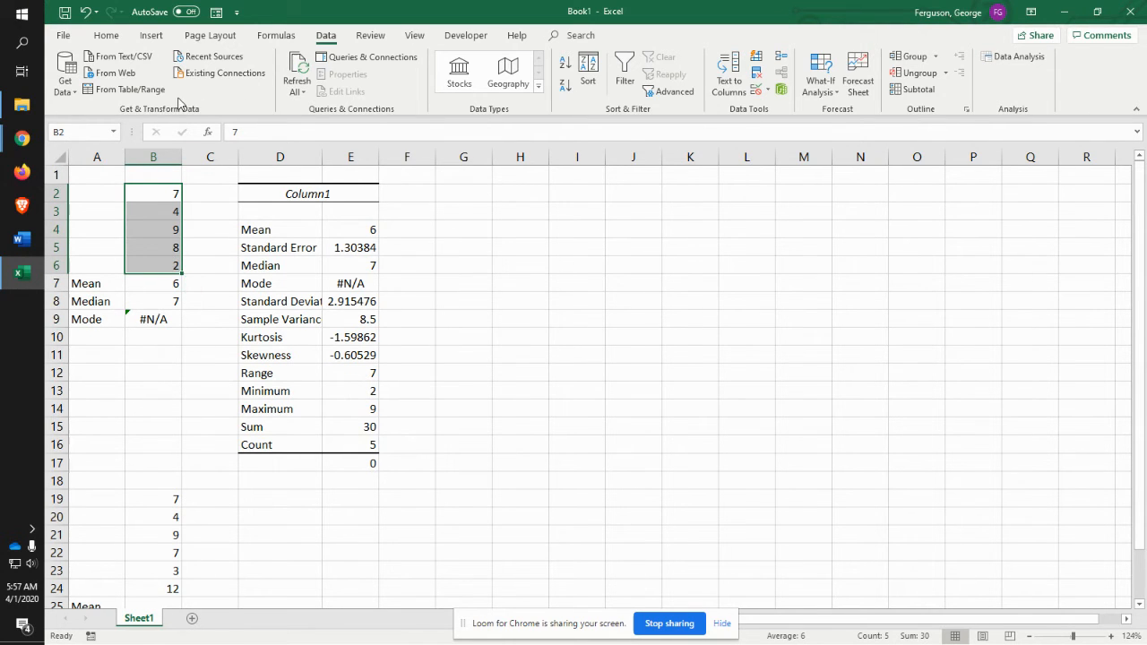
Step: Insert a marker-only scatter chart of B2:B6 from Insert > Scatter (X, Y)
{"action": "left_click", "coordinate": [150, 35]}
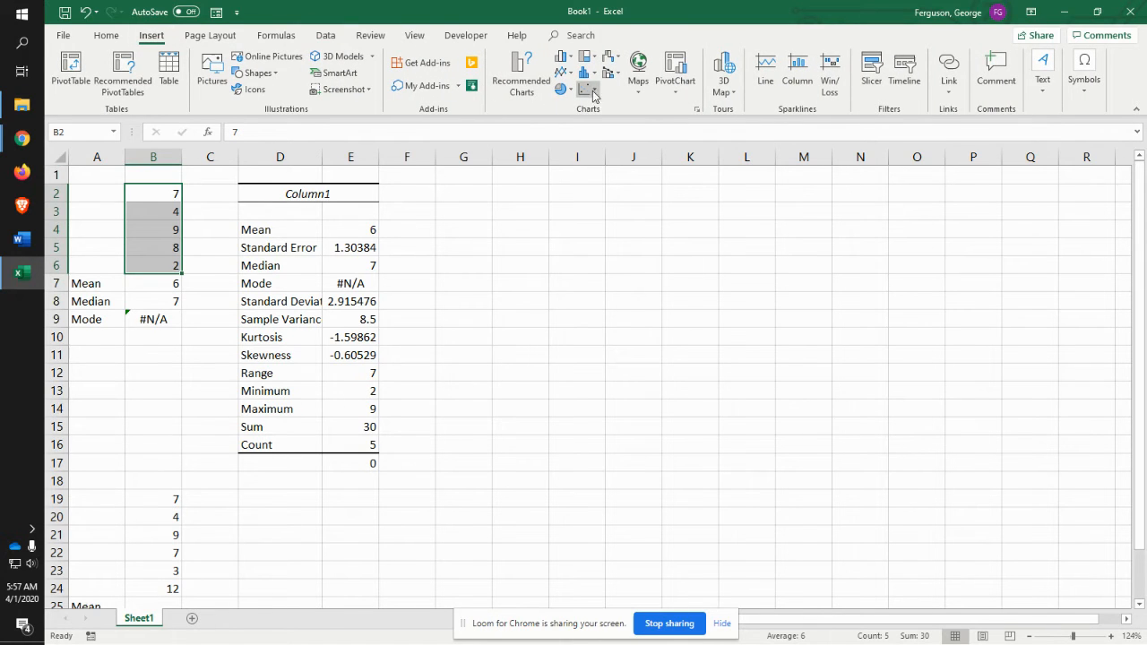
{"action": "mouse_move", "coordinate": [589, 92]}
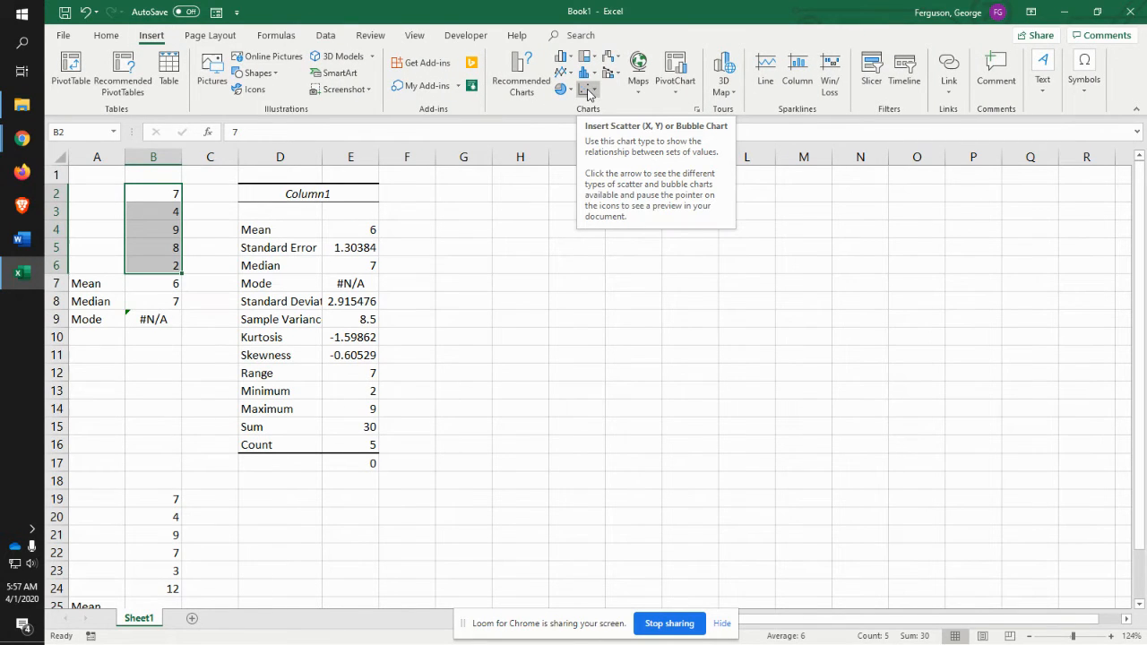
{"action": "left_click", "coordinate": [587, 94]}
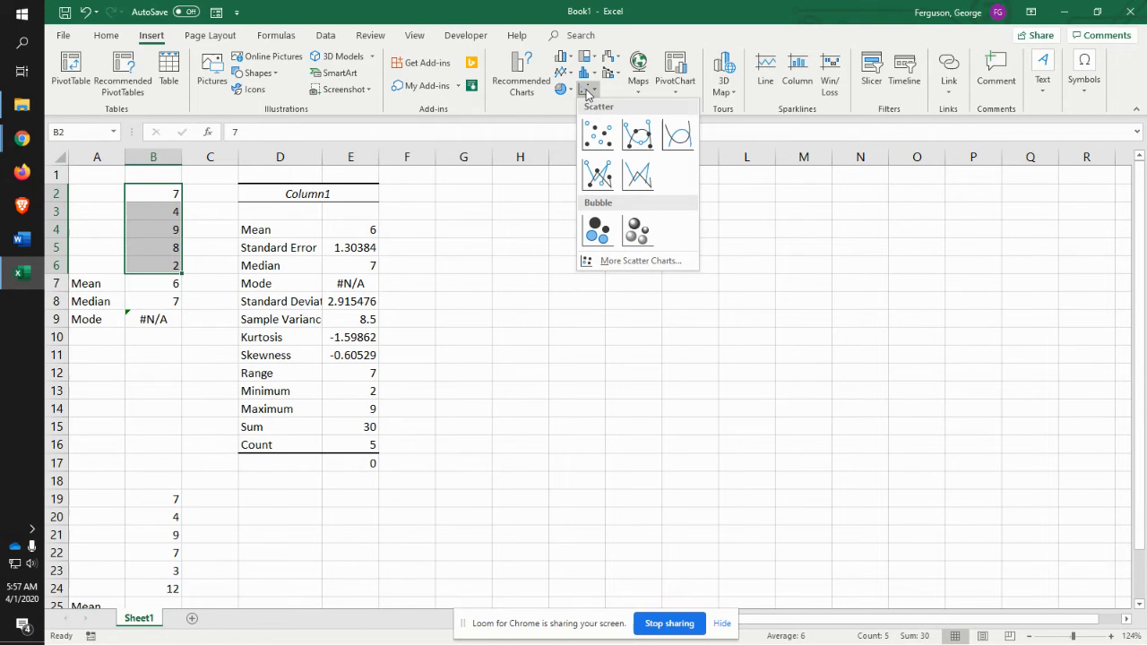
{"action": "left_click", "coordinate": [597, 135]}
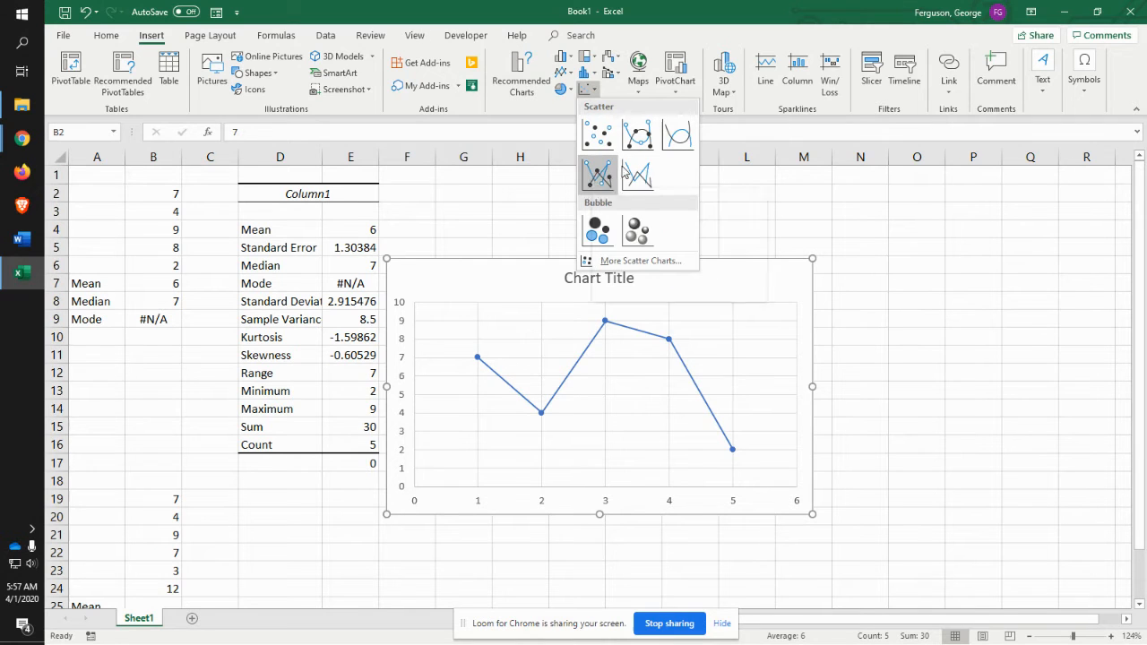
{"action": "mouse_move", "coordinate": [638, 134]}
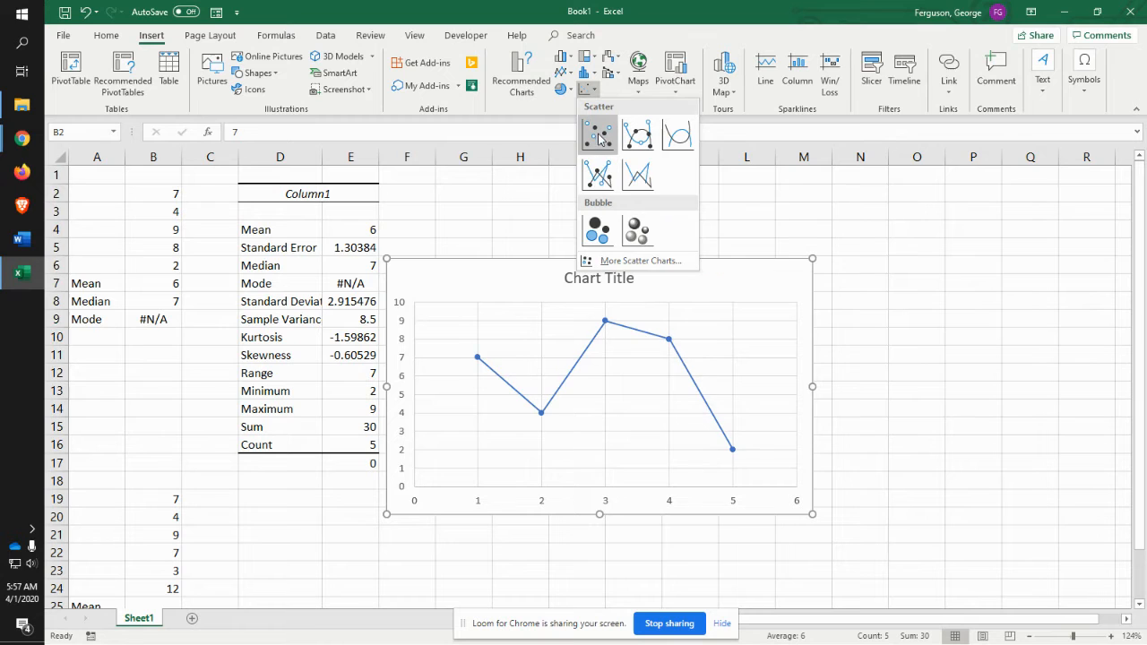
{"action": "left_click", "coordinate": [598, 134]}
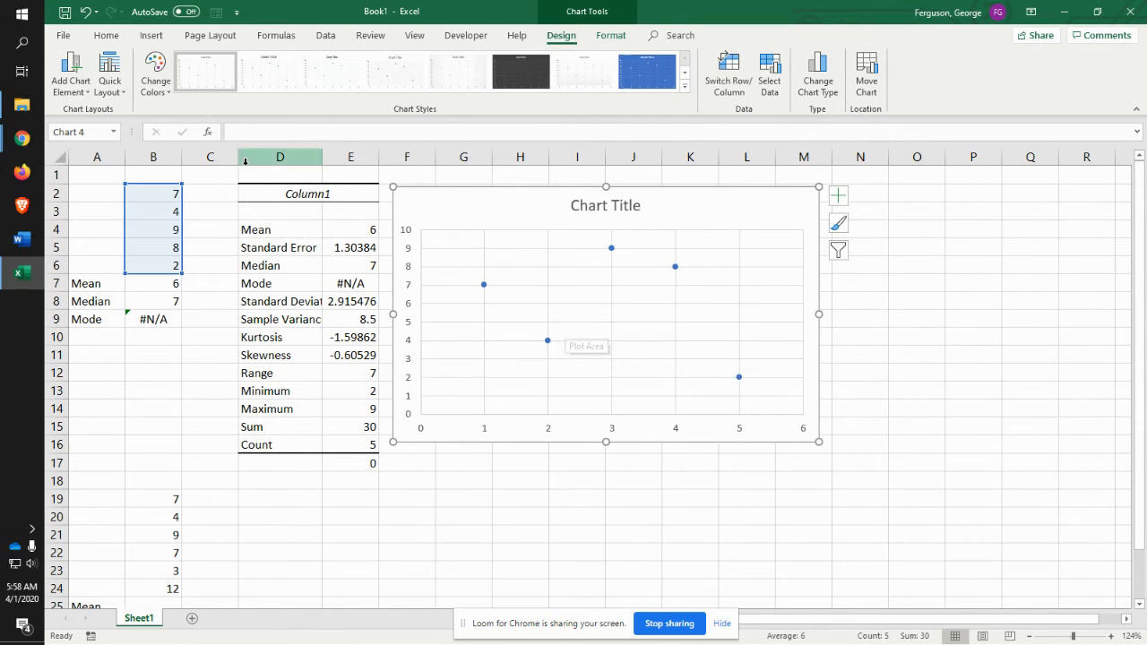
Step: Add a linear trendline via Add Chart Element > Trendline > Linear
{"action": "left_click", "coordinate": [70, 72]}
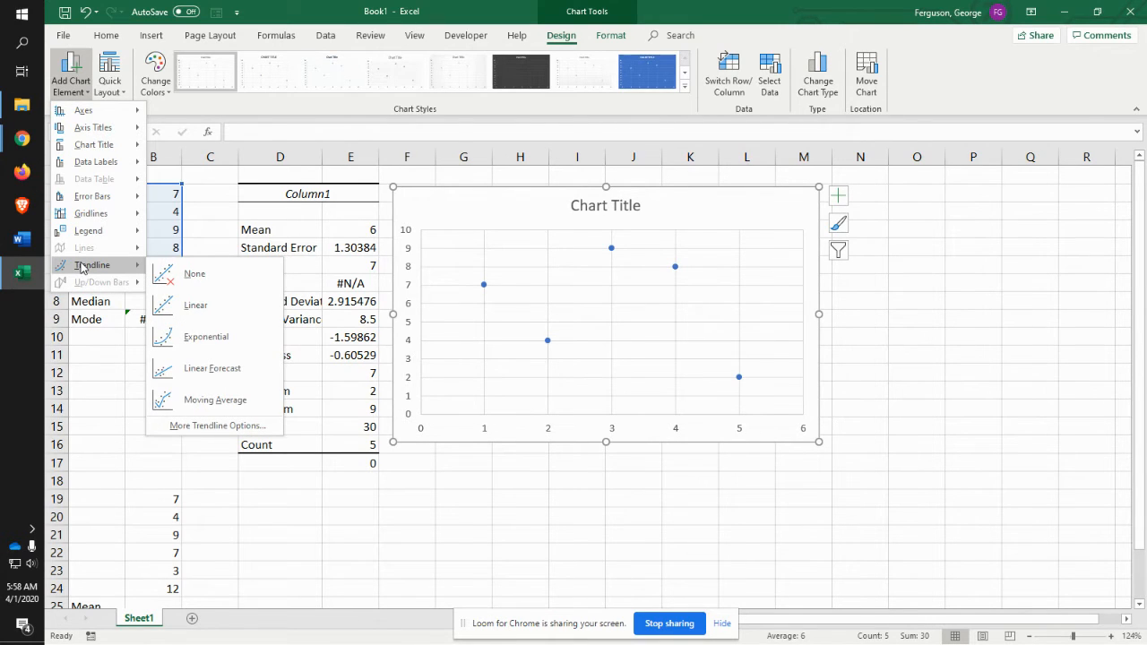
{"action": "left_click", "coordinate": [196, 305]}
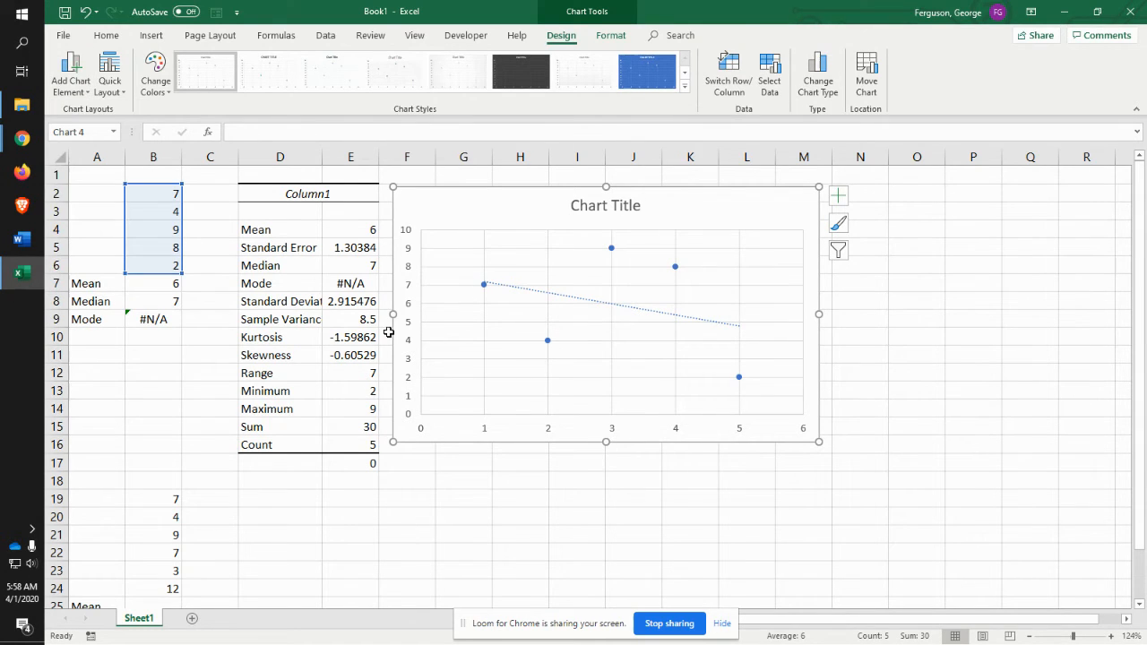
{"action": "mouse_move", "coordinate": [662, 330]}
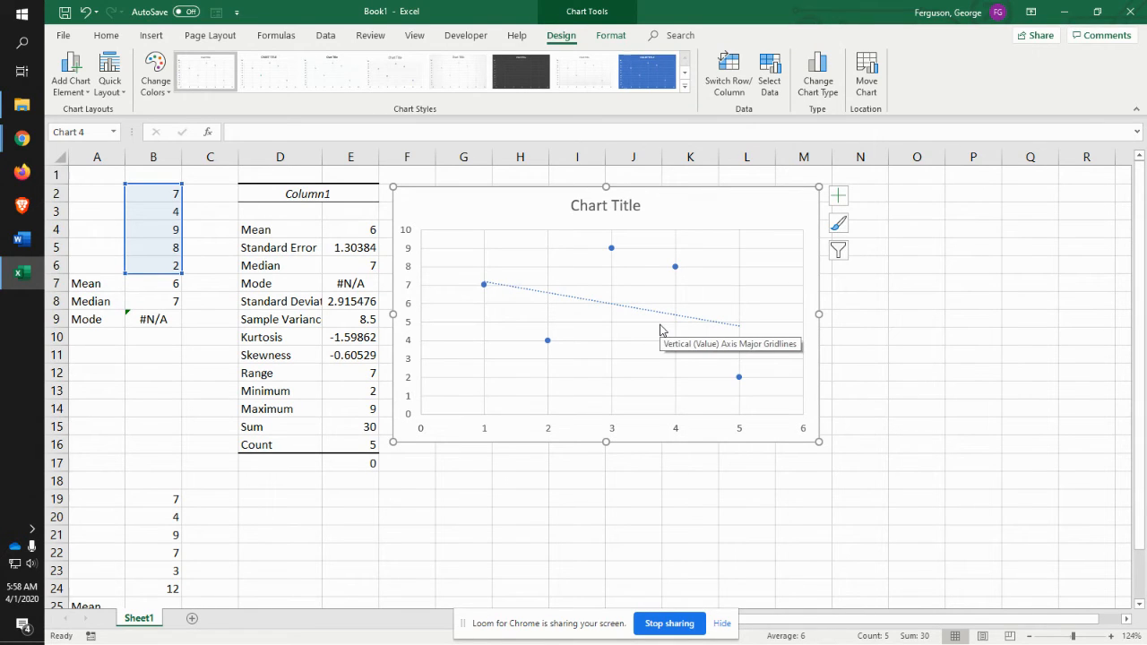
{"action": "mouse_move", "coordinate": [488, 400]}
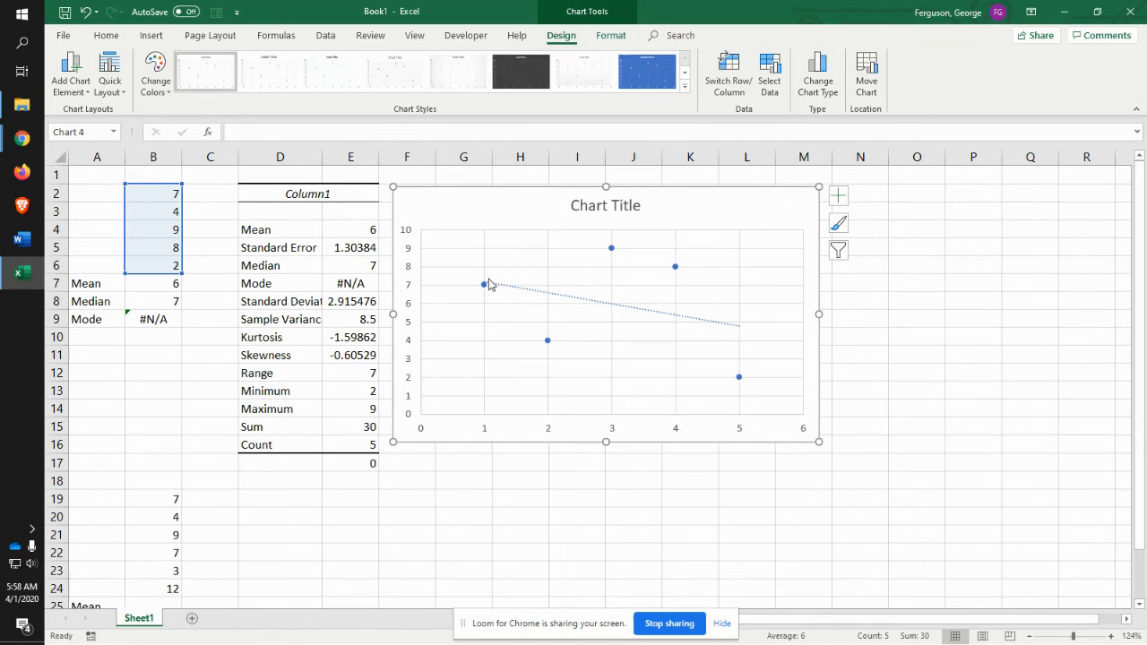
{"action": "mouse_move", "coordinate": [565, 298]}
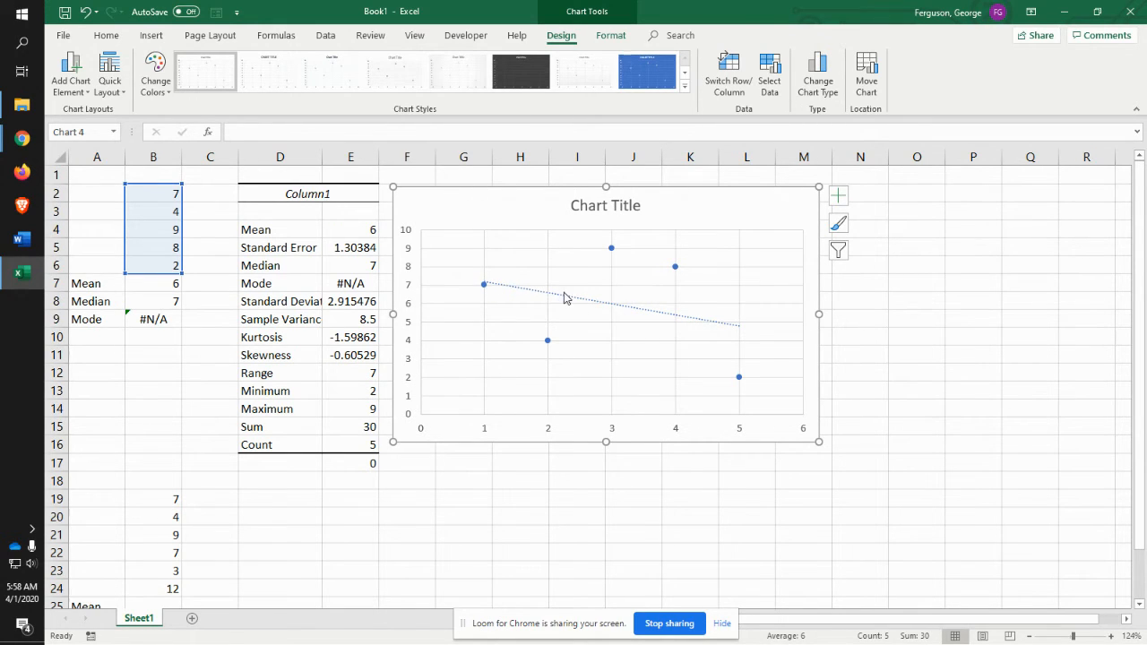
{"action": "mouse_move", "coordinate": [653, 318]}
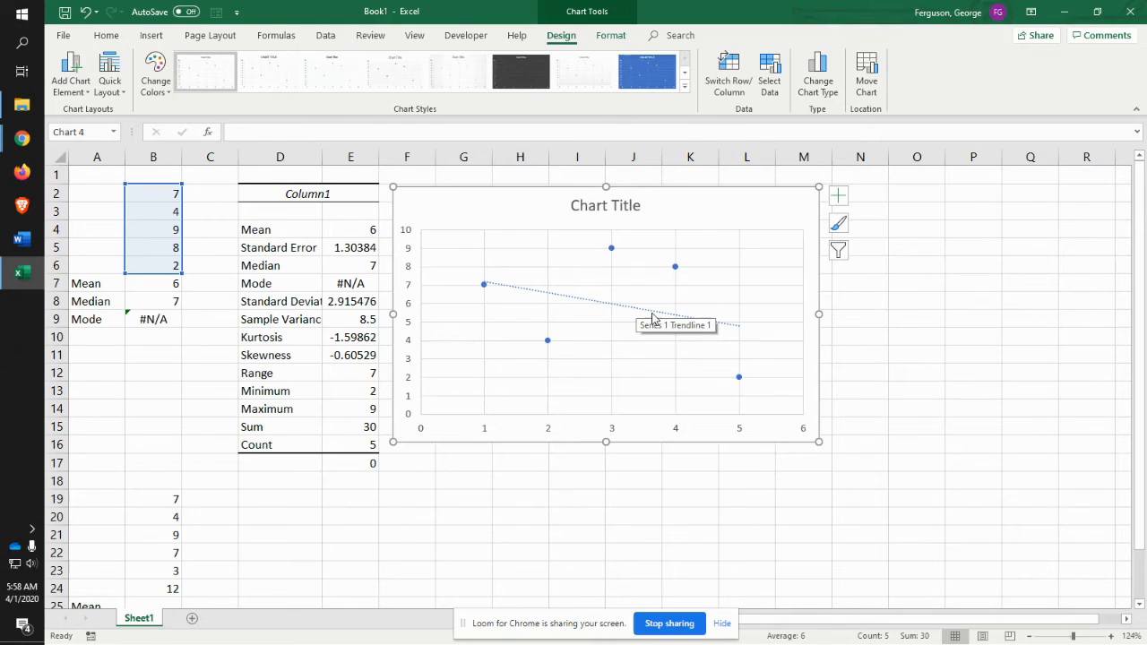
{"action": "mouse_move", "coordinate": [729, 331]}
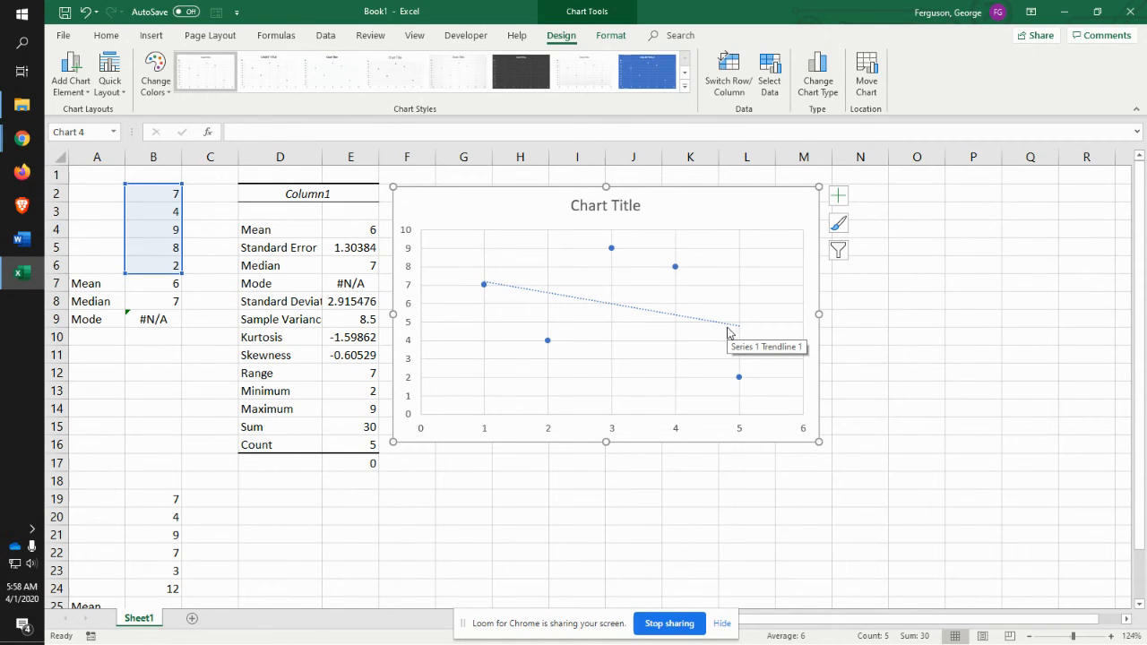
{"action": "mouse_move", "coordinate": [874, 327]}
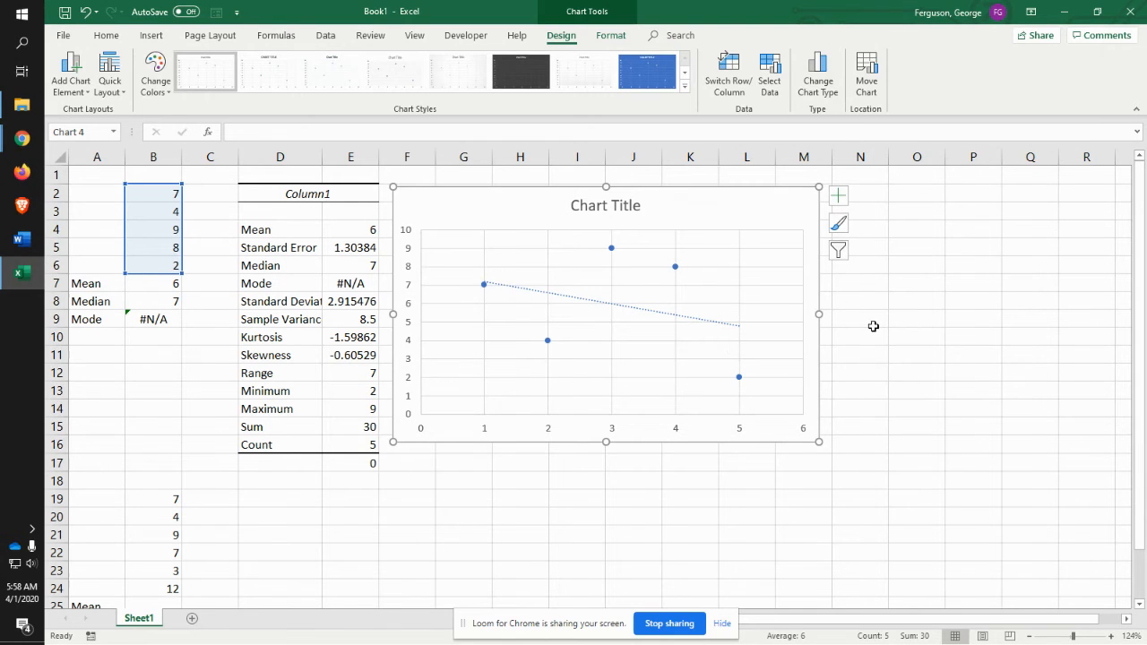
Step: Enter AVERAGE and MEDIAN formulas over B19:B24, both returning 7
{"action": "scroll", "scroll_direction": "down", "scroll_amount": 3}
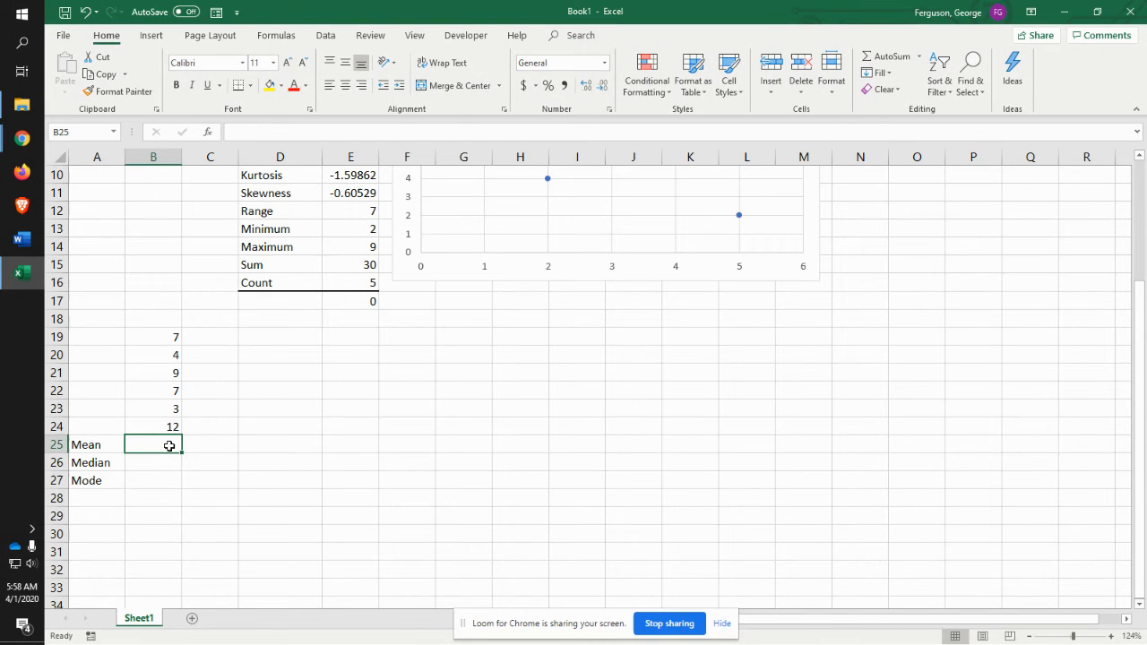
{"action": "type", "text": "=av"}
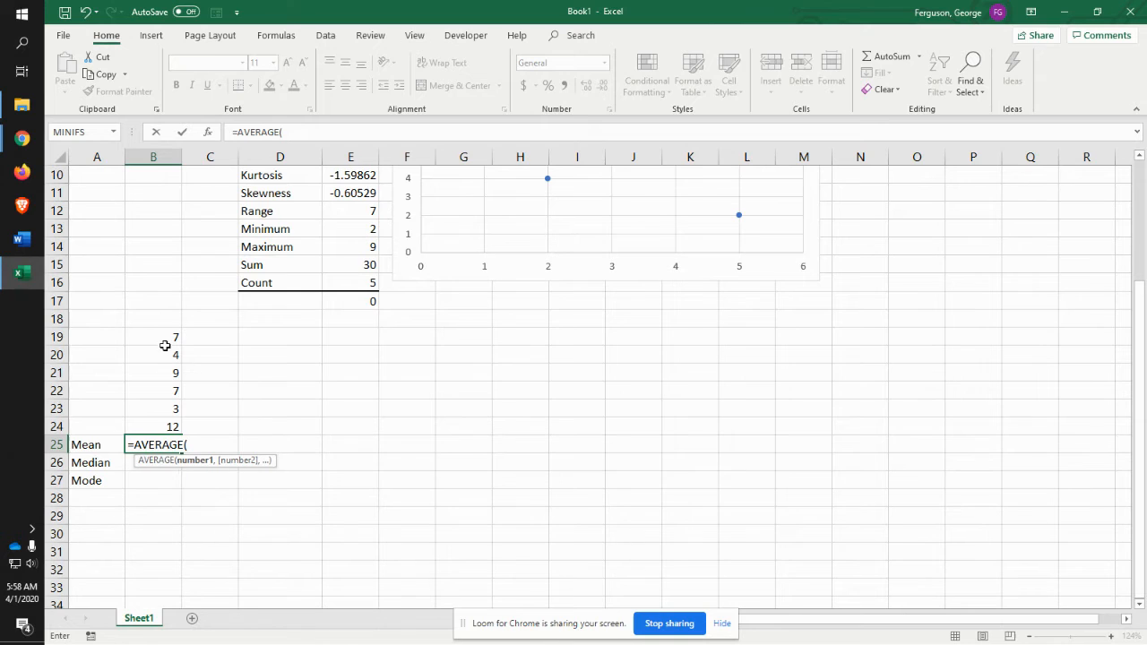
{"action": "left_click_drag", "start_coordinate": [153, 337], "coordinate": [152, 427]}
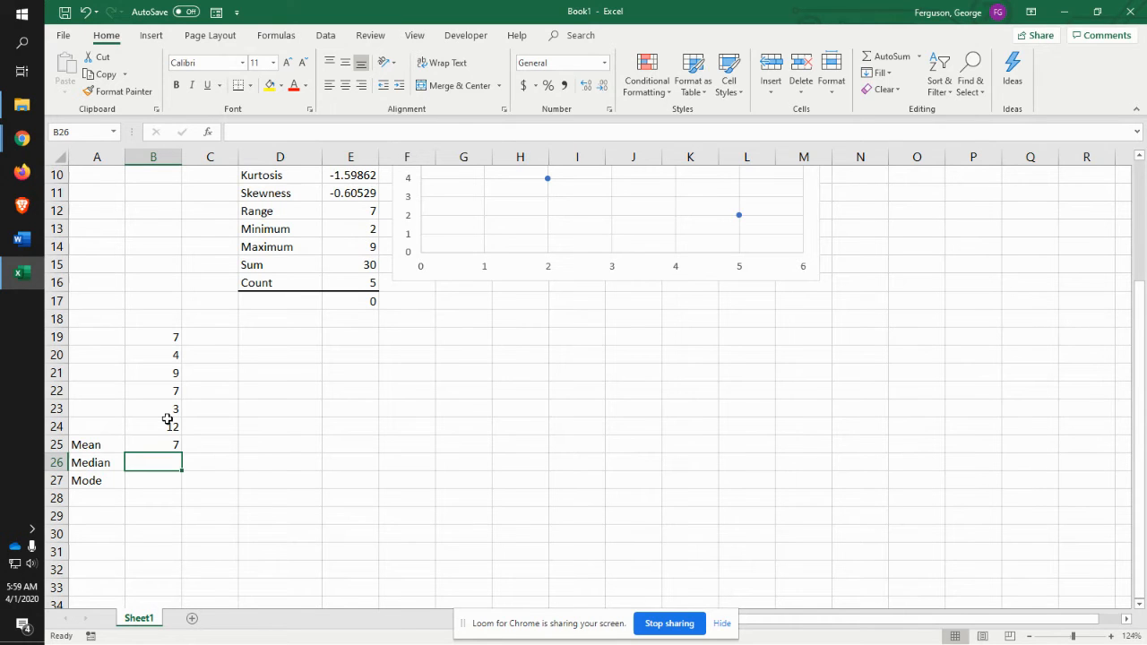
{"action": "type", "text": "=med"}
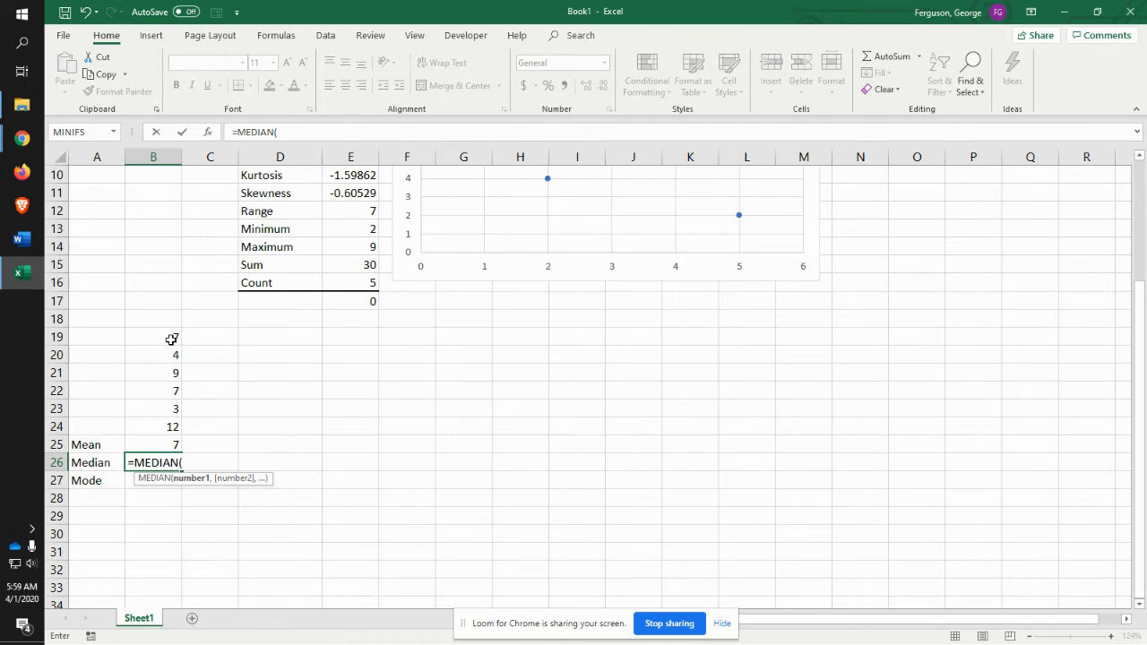
{"action": "left_click_drag", "start_coordinate": [153, 336], "coordinate": [153, 426]}
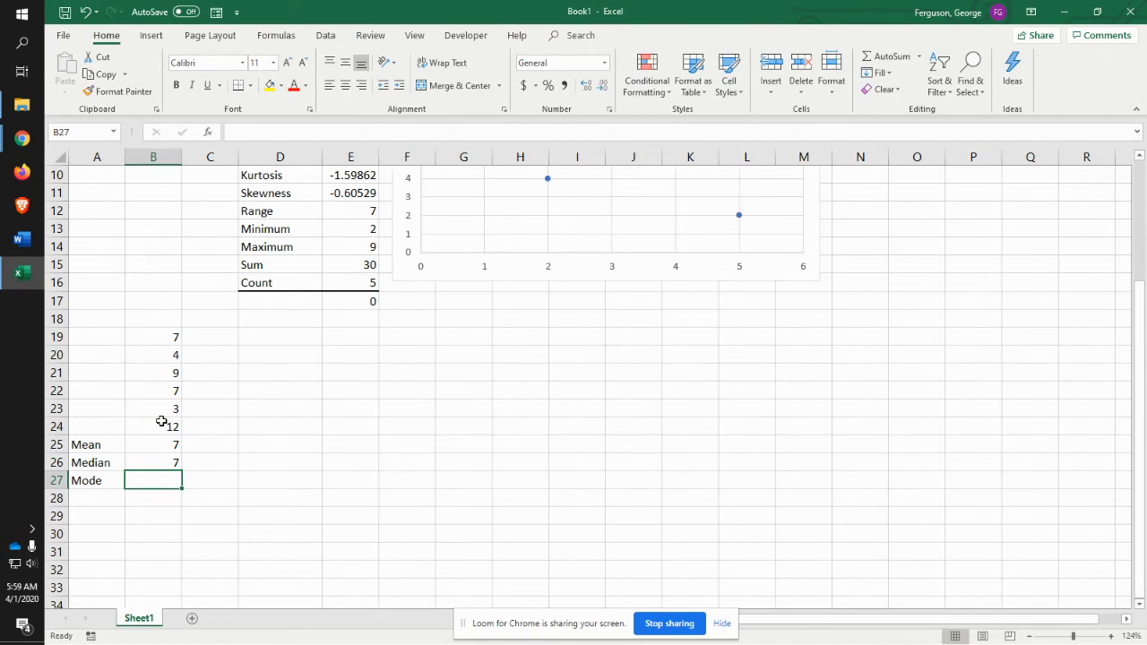
{"action": "mouse_move", "coordinate": [161, 414]}
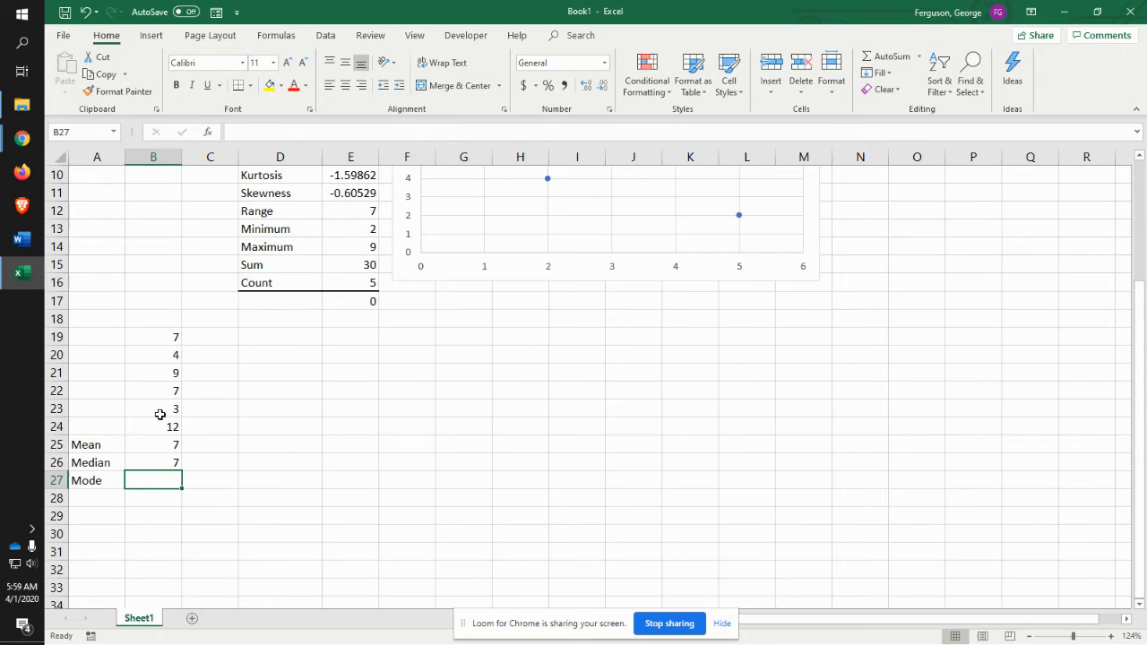
Step: Enter =MODE(B19:B24) in B27, returning 7, and select D19
{"action": "type", "text": "=m"}
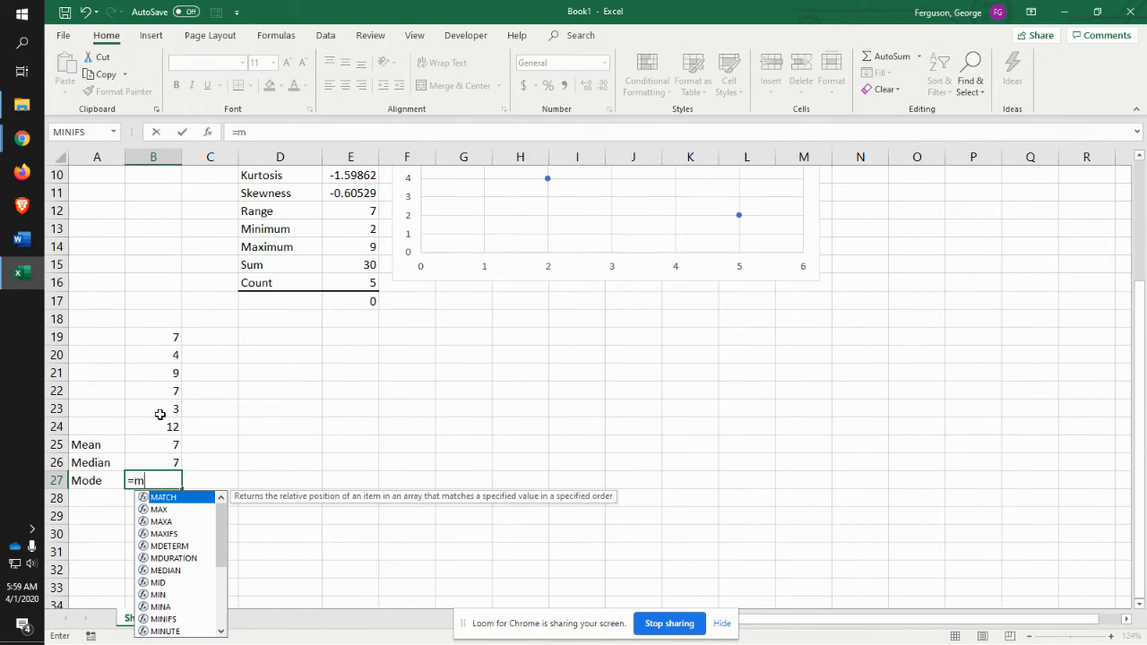
{"action": "type", "text": "o"}
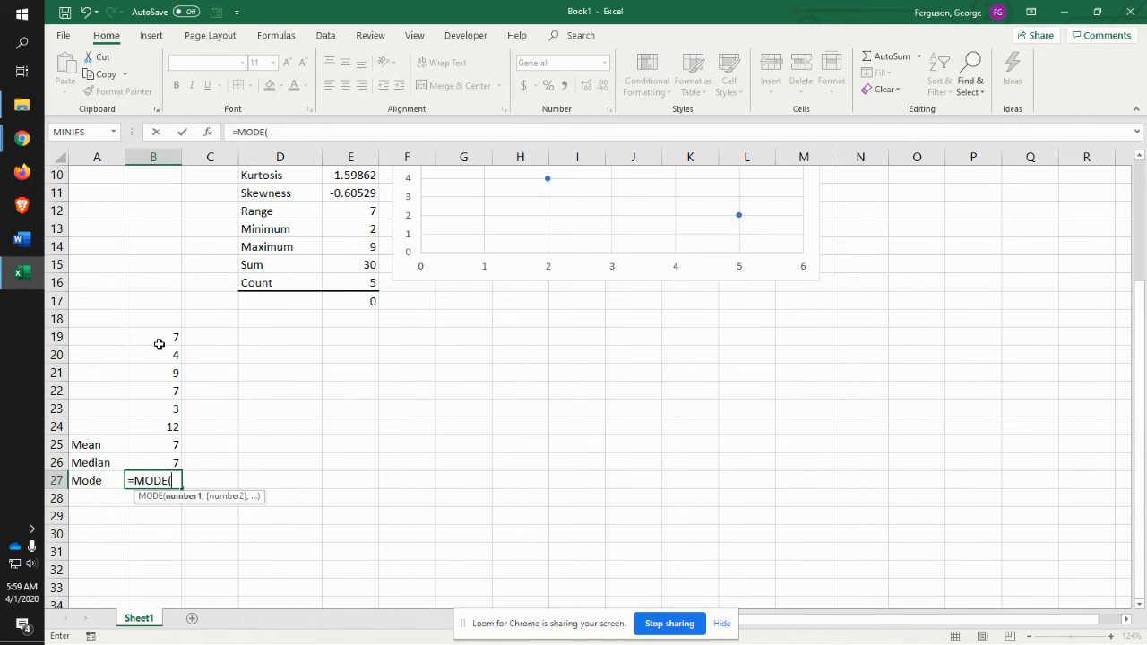
{"action": "left_click_drag", "start_coordinate": [160, 337], "coordinate": [153, 426]}
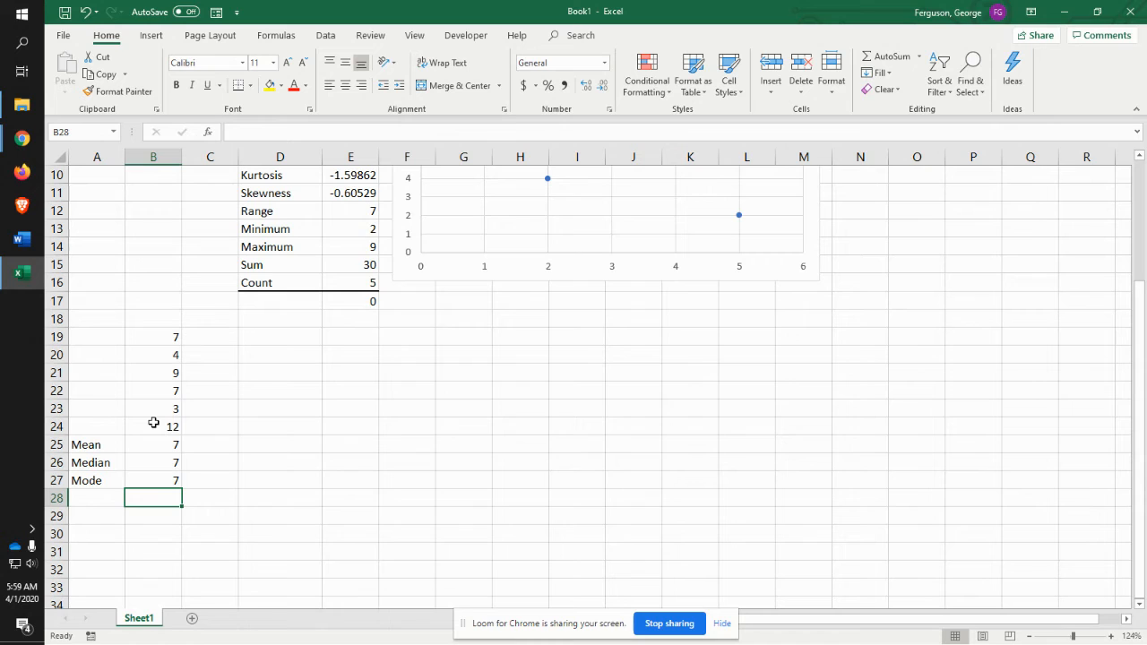
{"action": "mouse_move", "coordinate": [261, 347]}
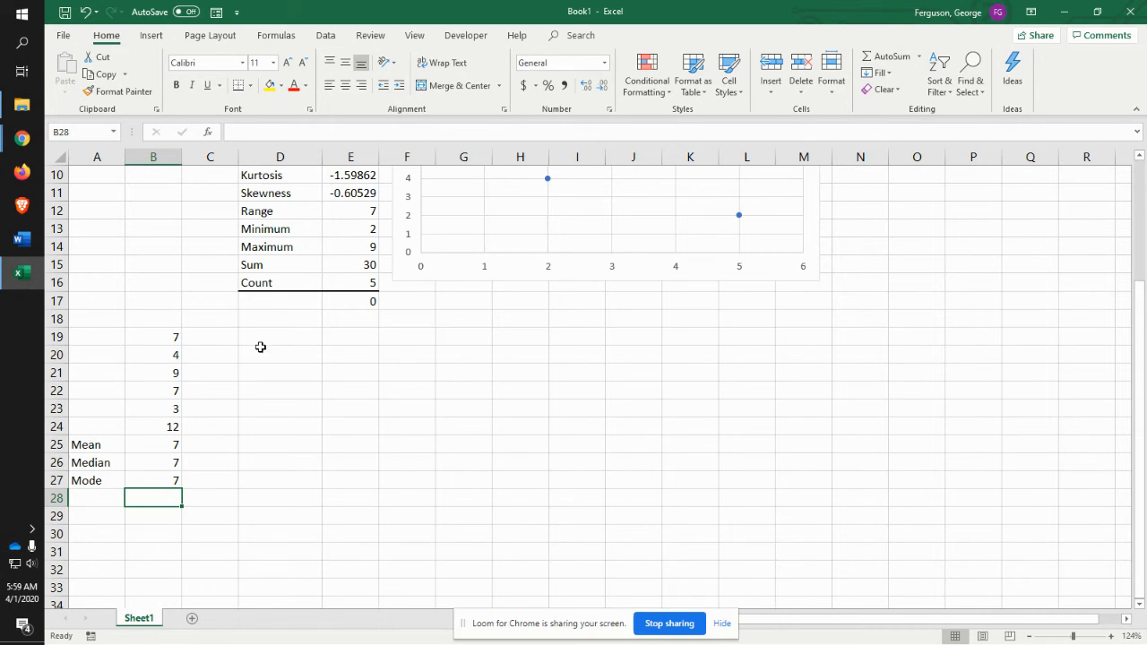
{"action": "left_click", "coordinate": [280, 336]}
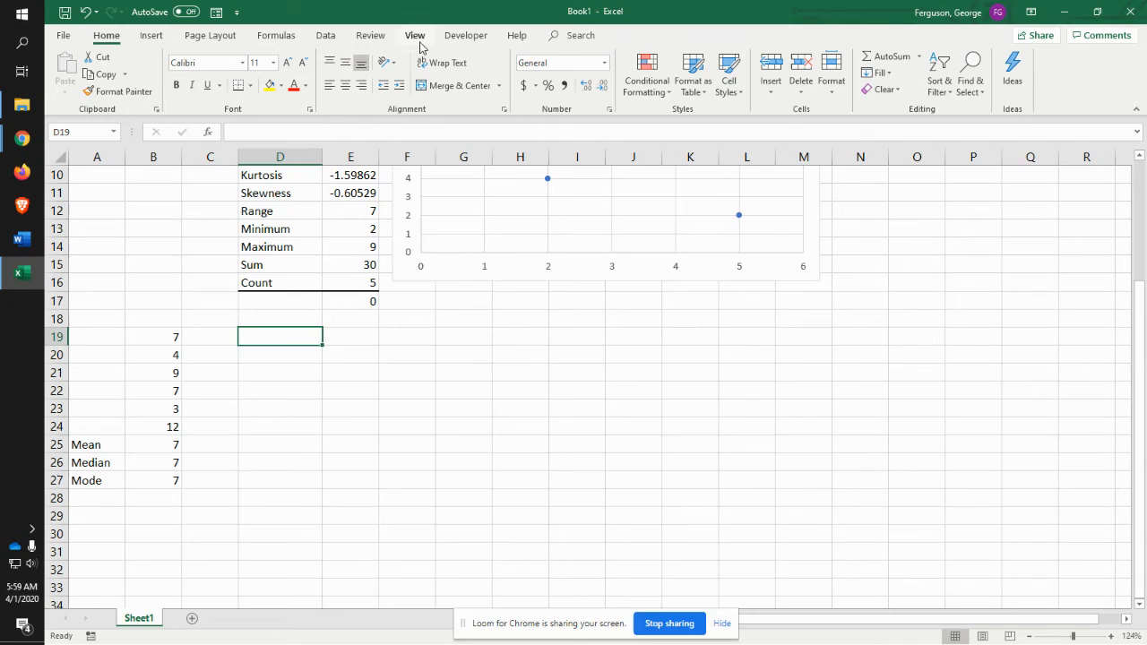
Step: Run Descriptive Statistics on $B$19:$B$24 with output at $D$19 and Summary statistics
{"action": "left_click", "coordinate": [326, 35]}
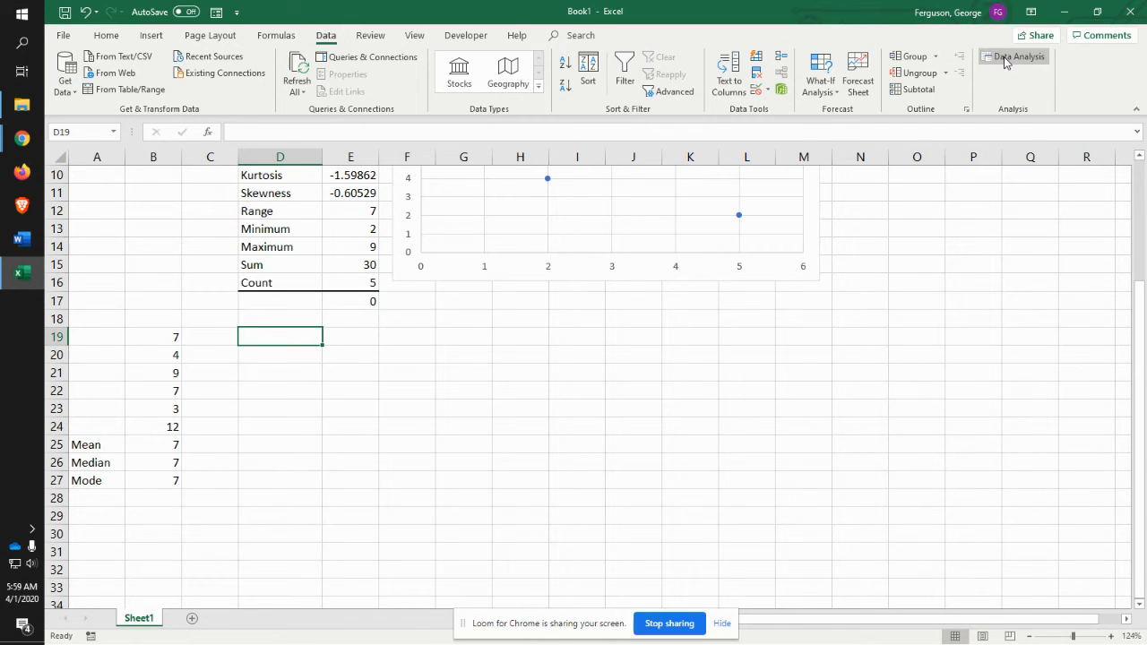
{"action": "left_click", "coordinate": [1018, 57]}
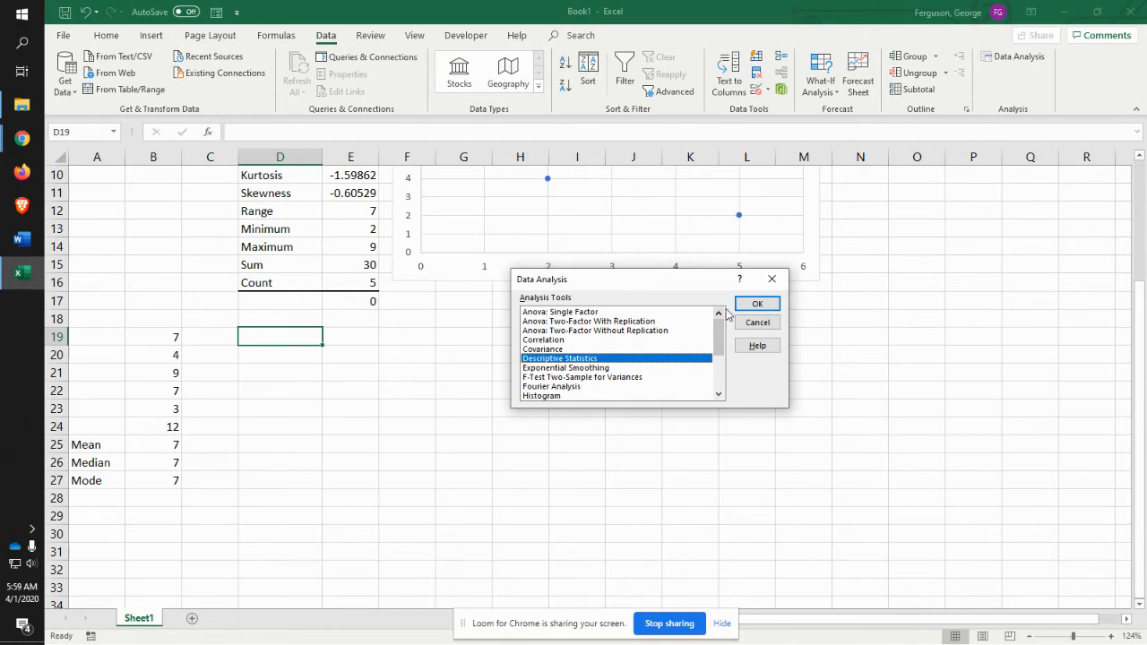
{"action": "left_click", "coordinate": [758, 303]}
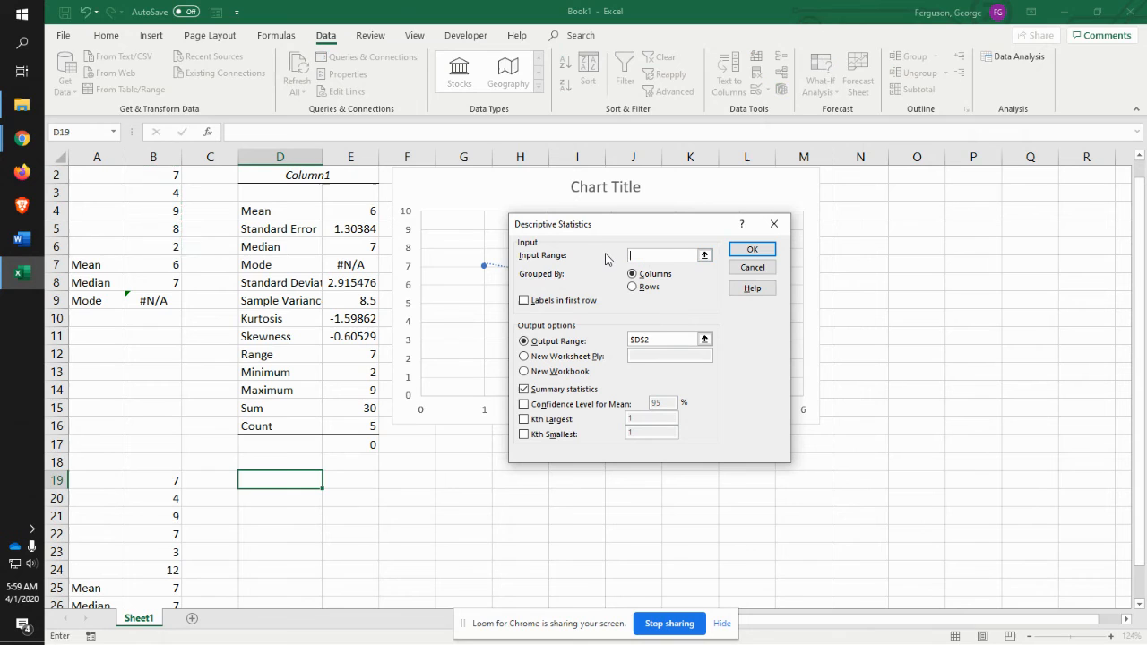
{"action": "scroll", "scroll_direction": "down", "scroll_amount": 3}
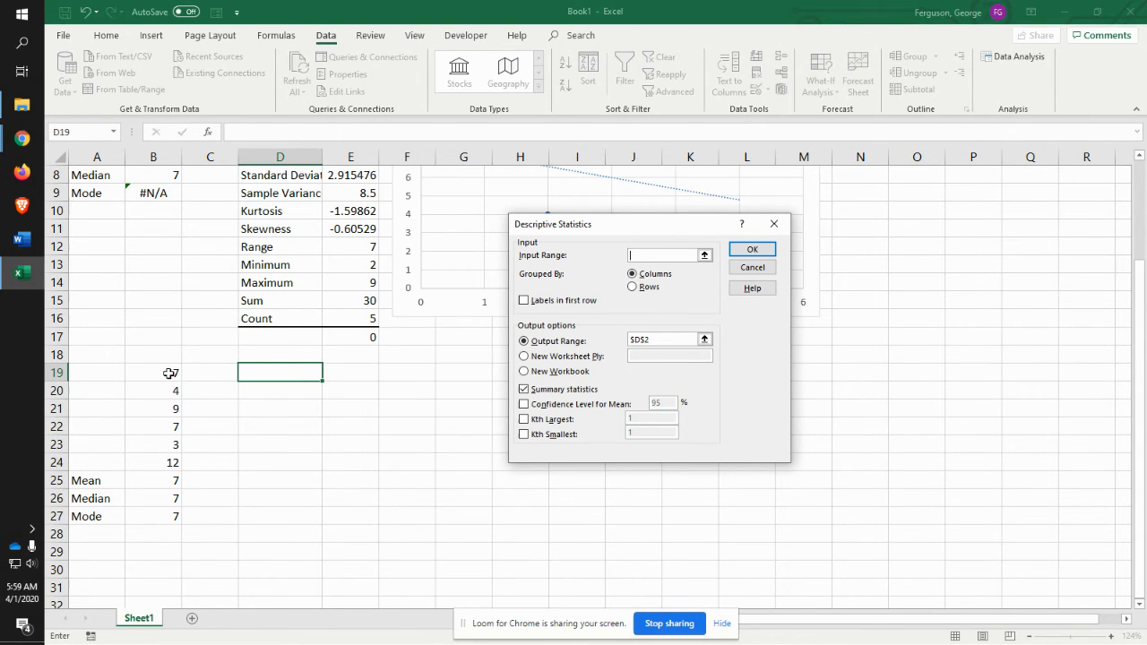
{"action": "left_click_drag", "start_coordinate": [170, 373], "coordinate": [172, 463]}
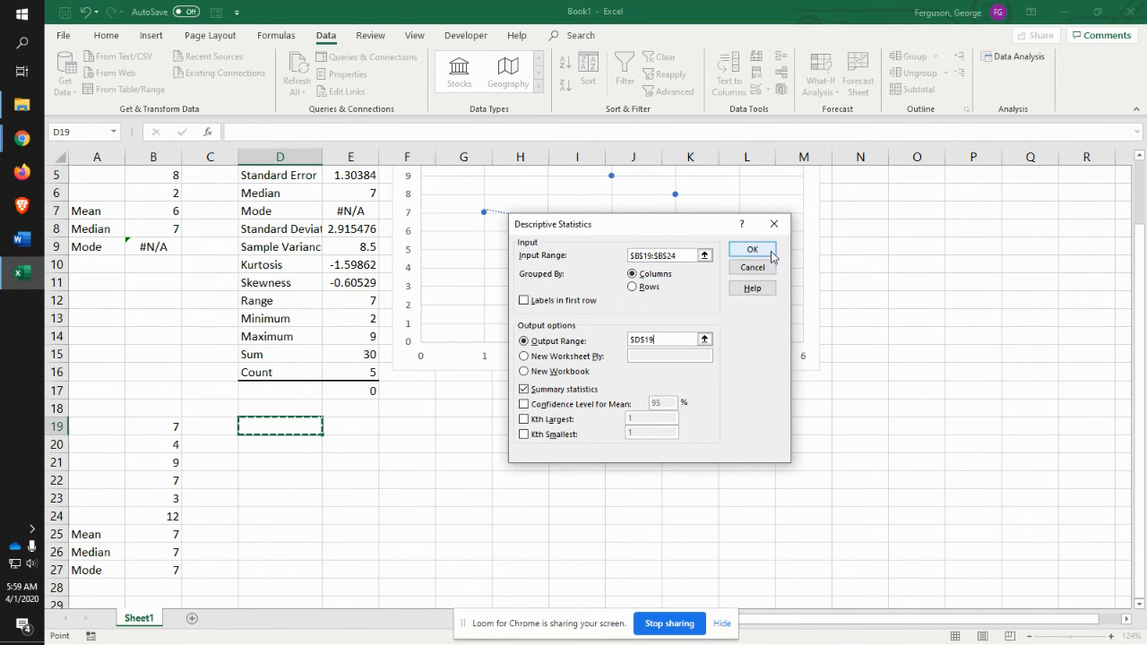
{"action": "left_click", "coordinate": [752, 249]}
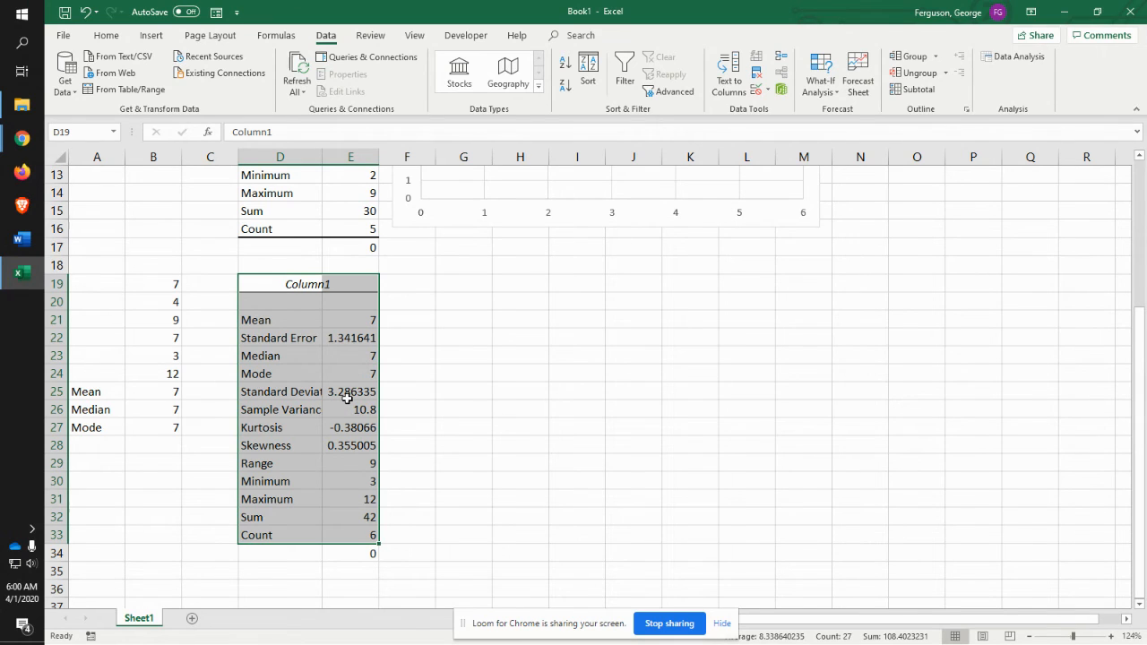
{"action": "mouse_move", "coordinate": [311, 415]}
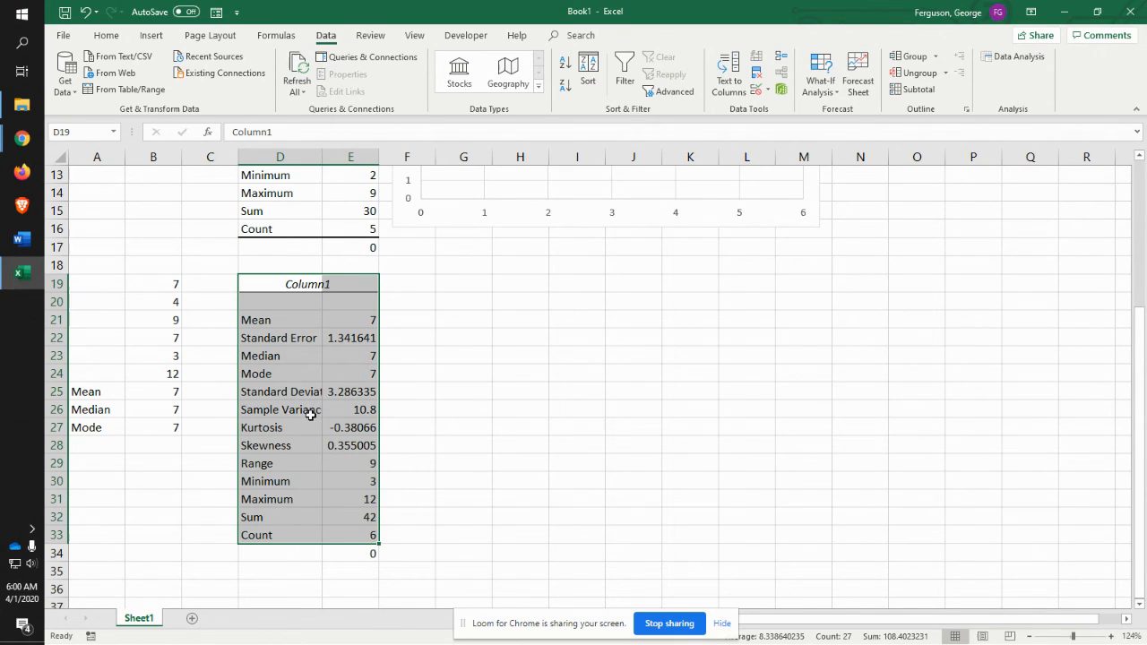
{"action": "mouse_move", "coordinate": [321, 494]}
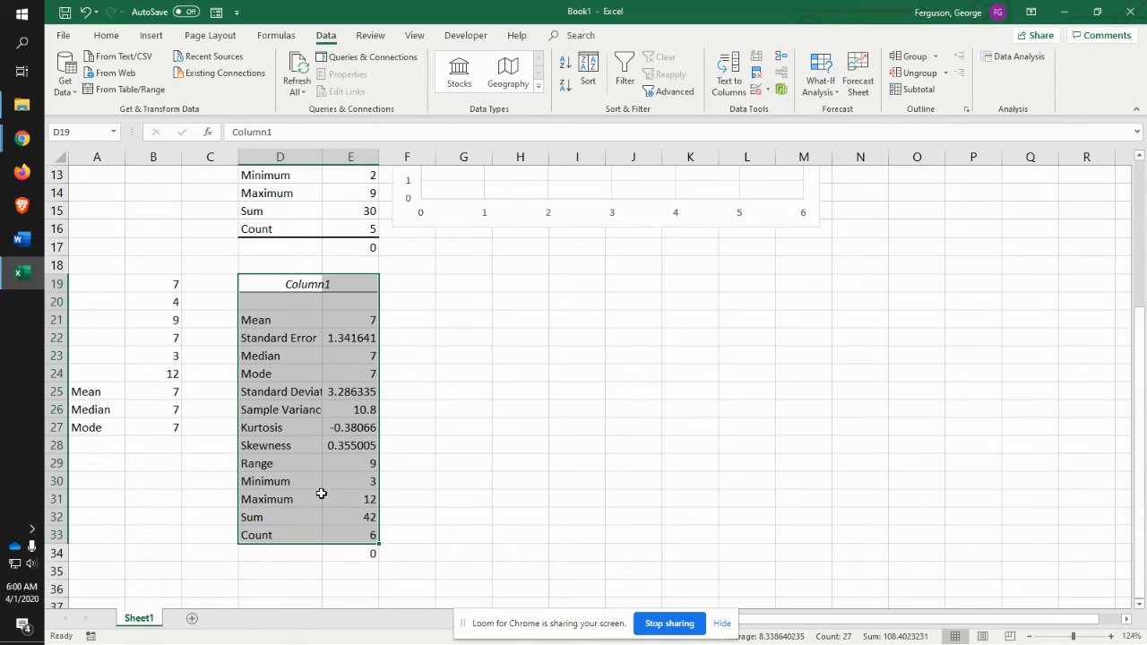
{"action": "mouse_move", "coordinate": [314, 434]}
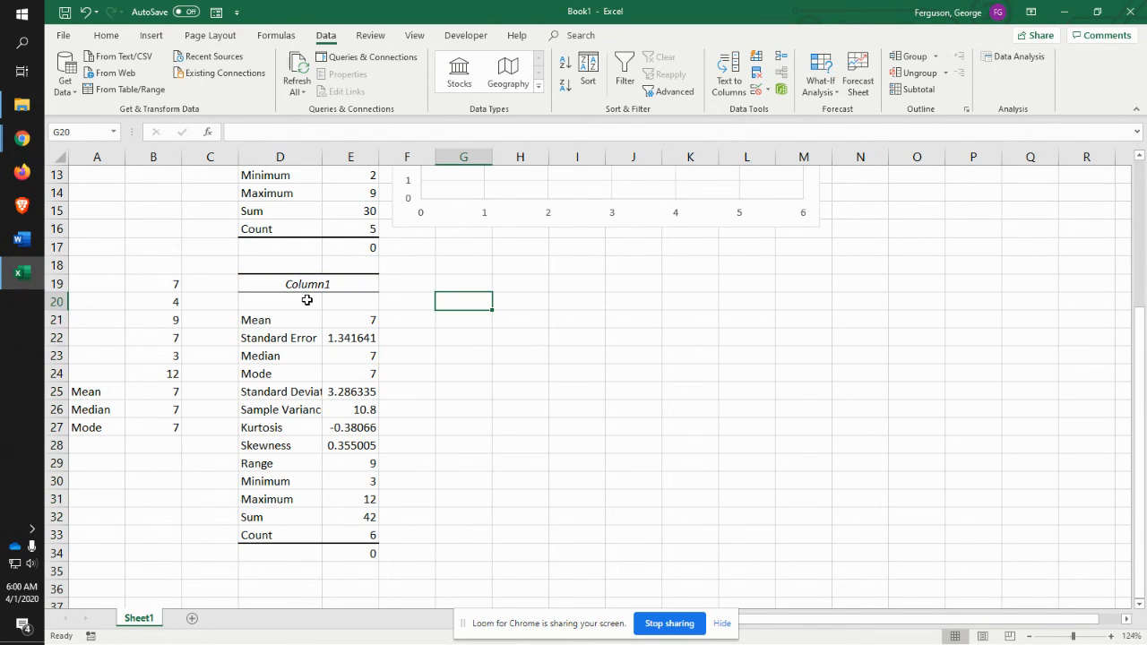
Step: Select B19:B24 and insert a marker-only scatter chart of the six values
{"action": "left_click_drag", "start_coordinate": [153, 284], "coordinate": [176, 374]}
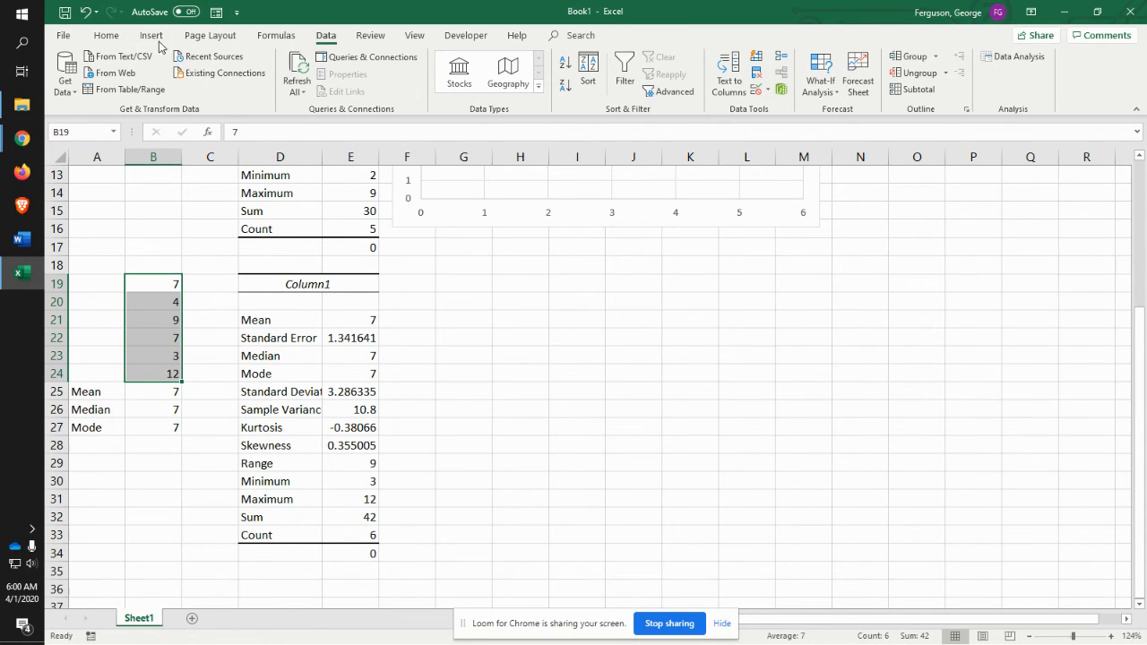
{"action": "left_click", "coordinate": [152, 35]}
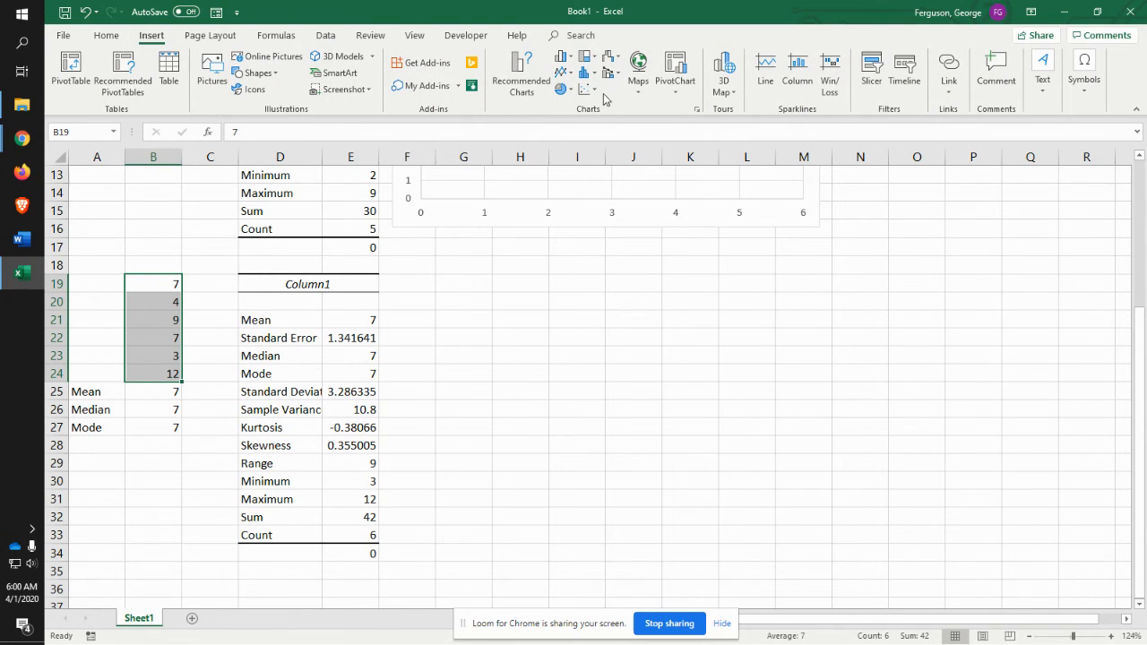
{"action": "left_click", "coordinate": [584, 88]}
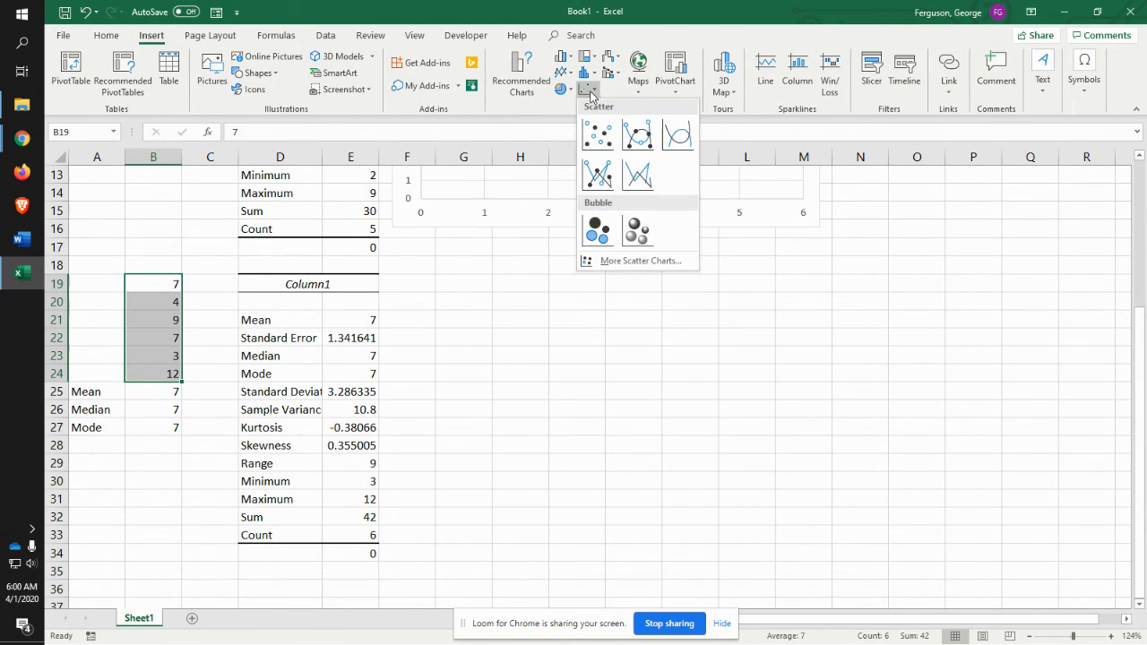
{"action": "left_click", "coordinate": [597, 134]}
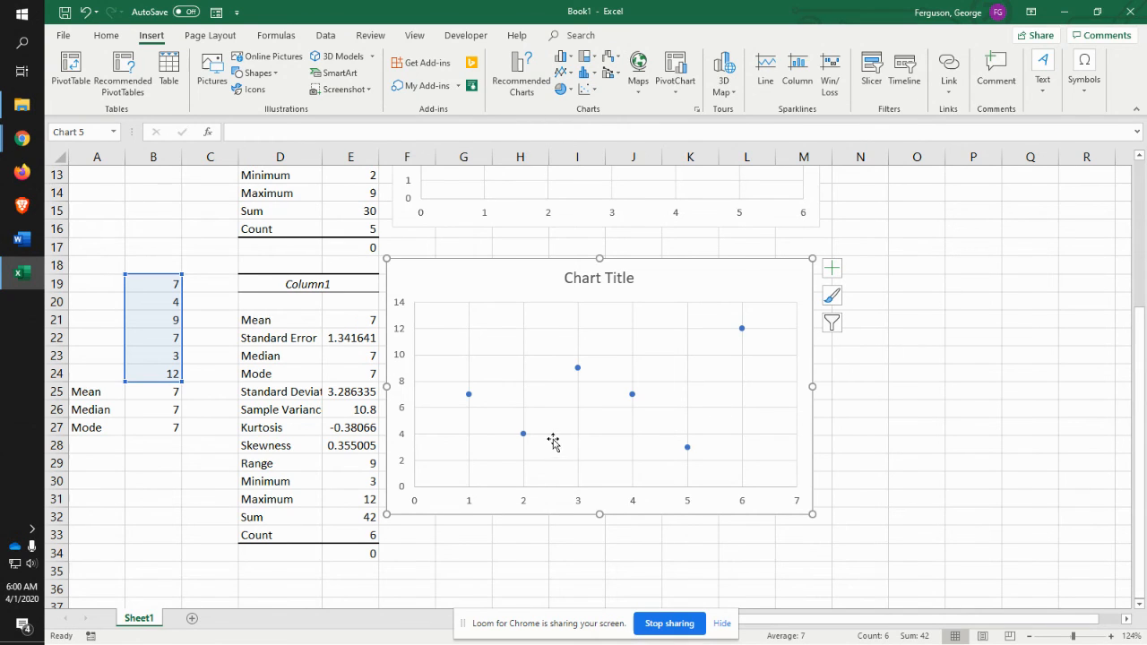
{"action": "mouse_move", "coordinate": [605, 427]}
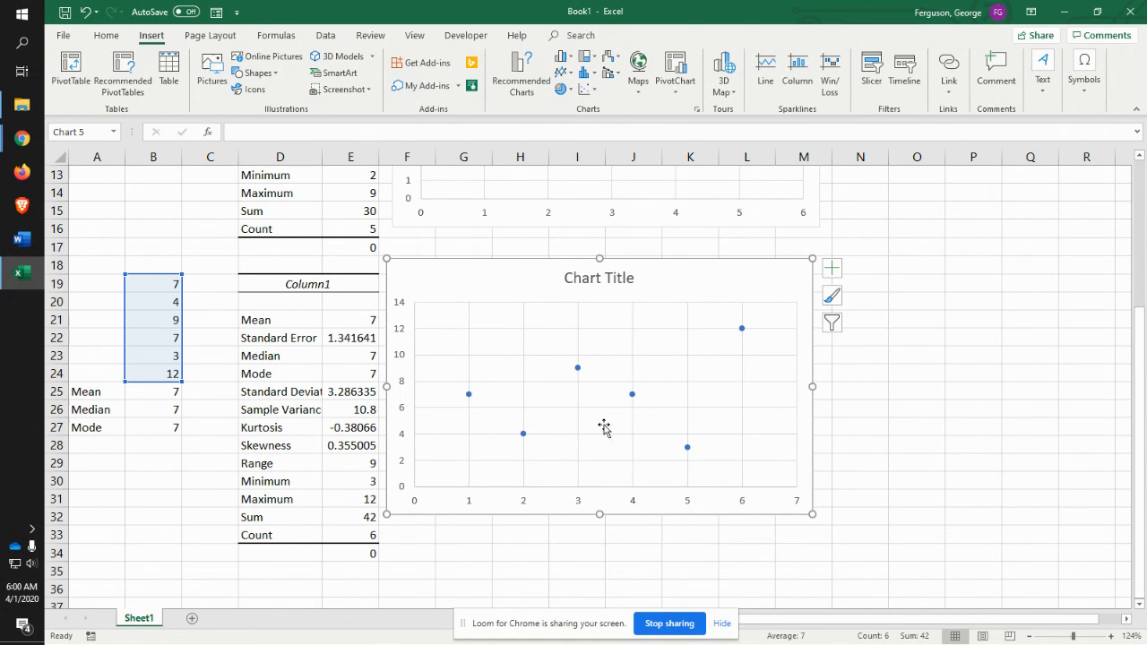
{"action": "mouse_move", "coordinate": [681, 415]}
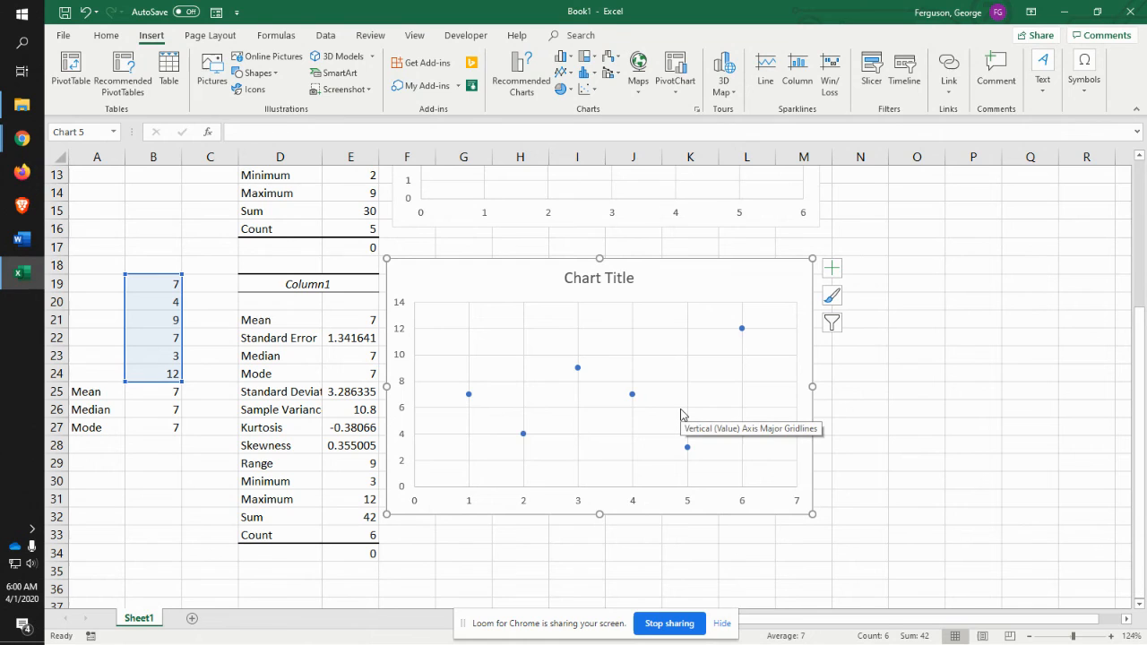
{"action": "mouse_move", "coordinate": [526, 421]}
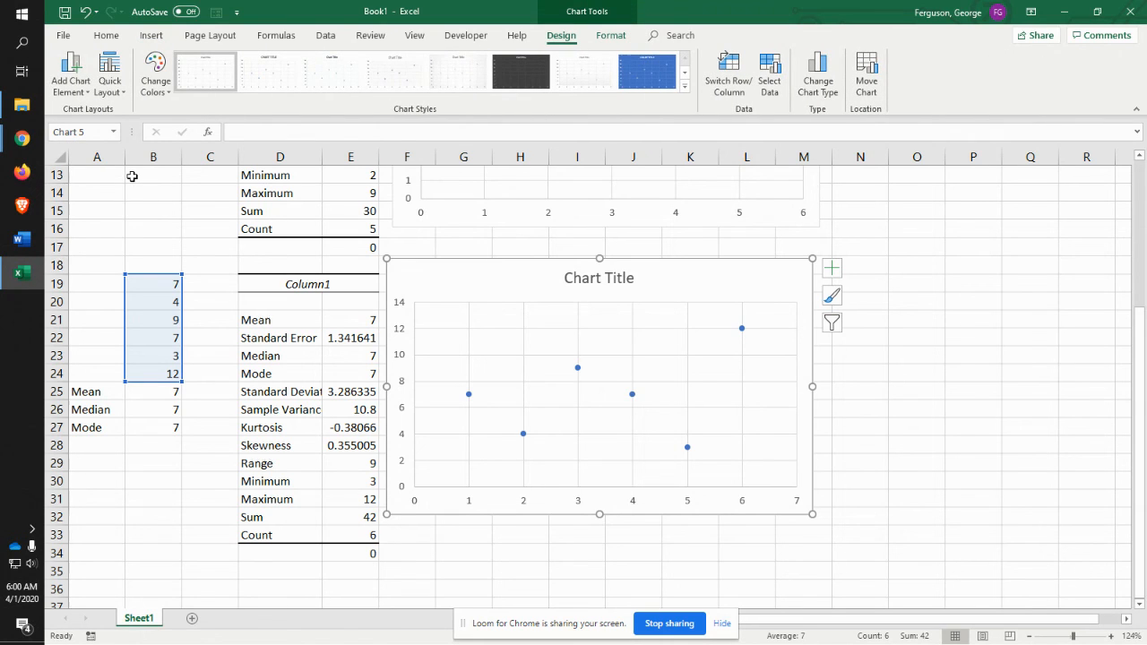
{"action": "mouse_move", "coordinate": [70, 73]}
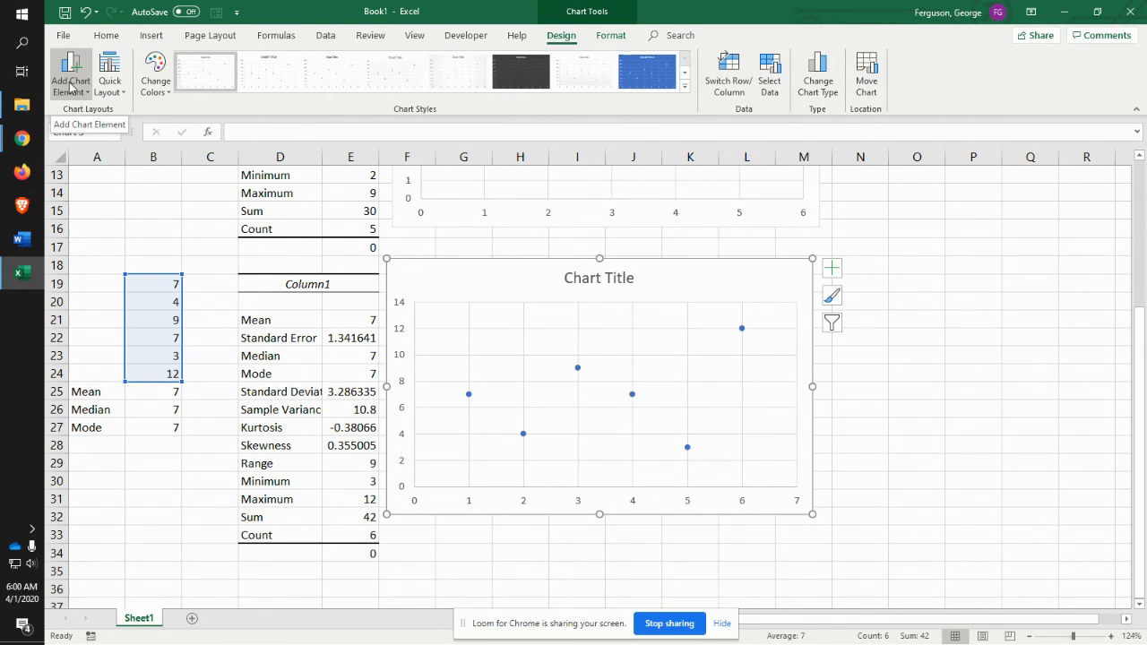
{"action": "mouse_move", "coordinate": [536, 271]}
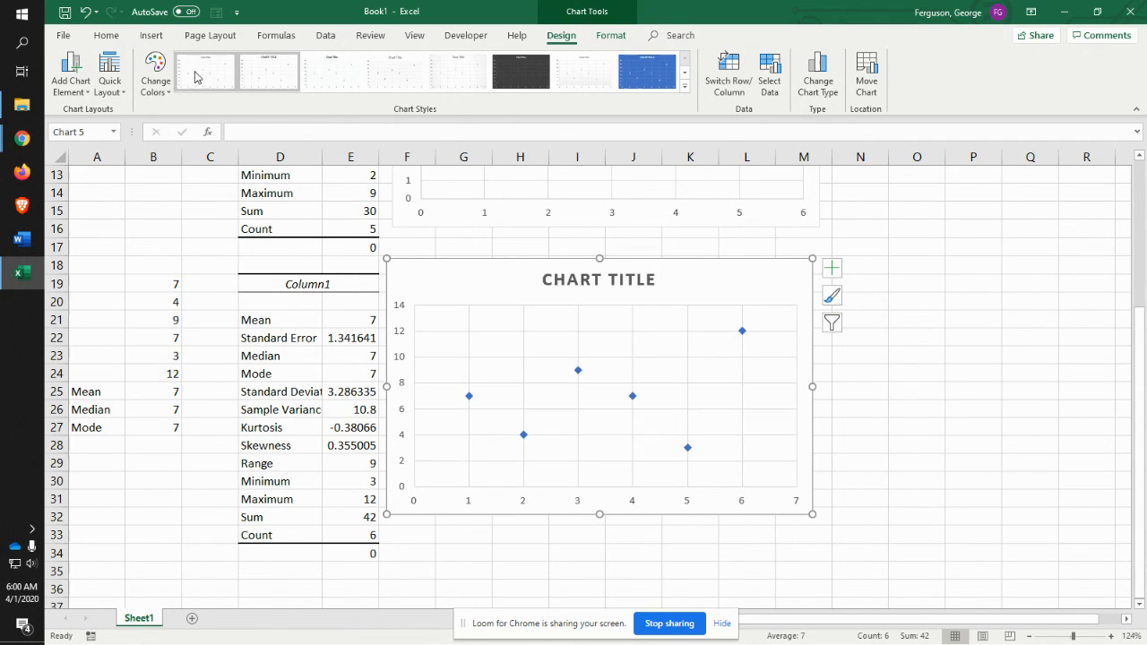
Step: Add a linear trendline via Add Chart Element > Trendline > Linear
{"action": "left_click", "coordinate": [70, 74]}
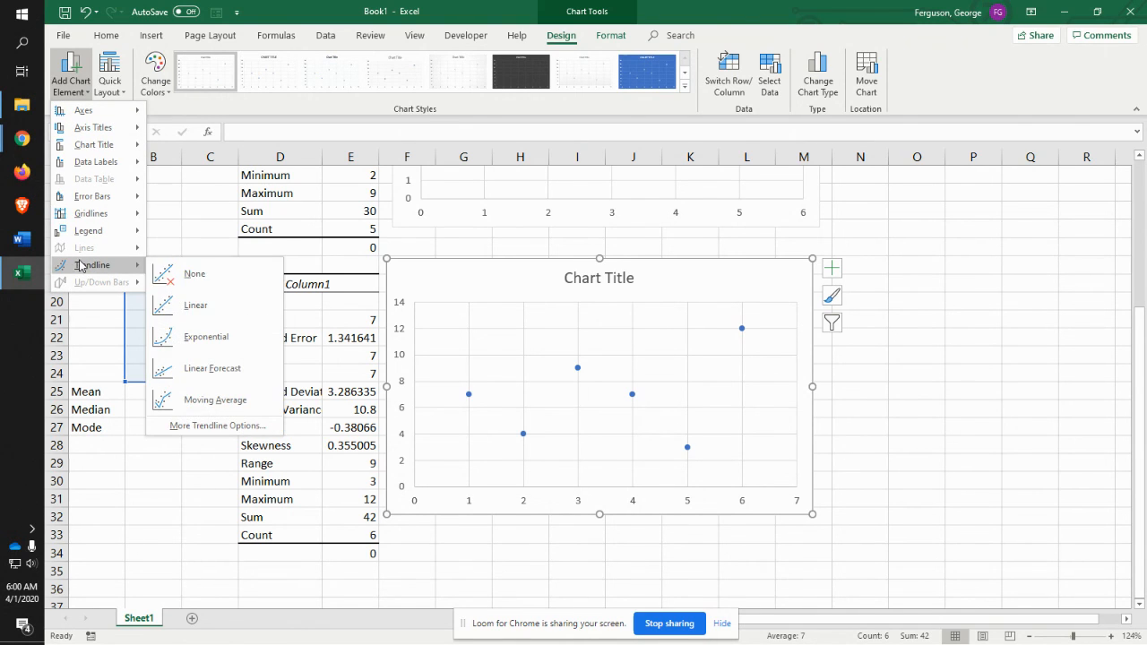
{"action": "left_click", "coordinate": [196, 304]}
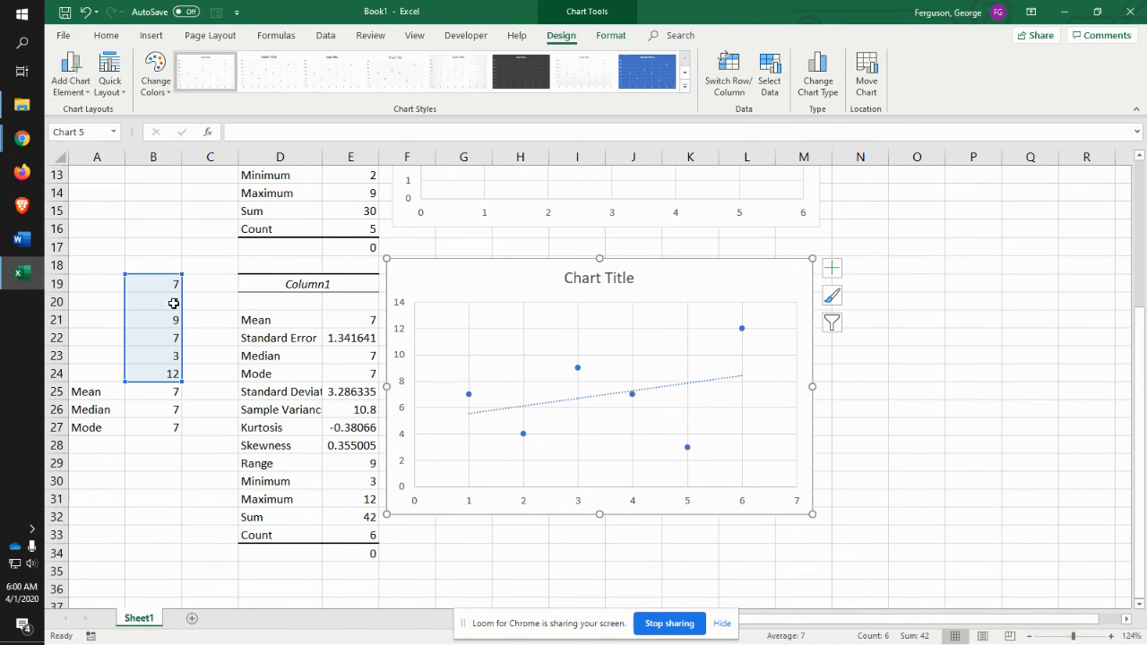
{"action": "mouse_move", "coordinate": [173, 302]}
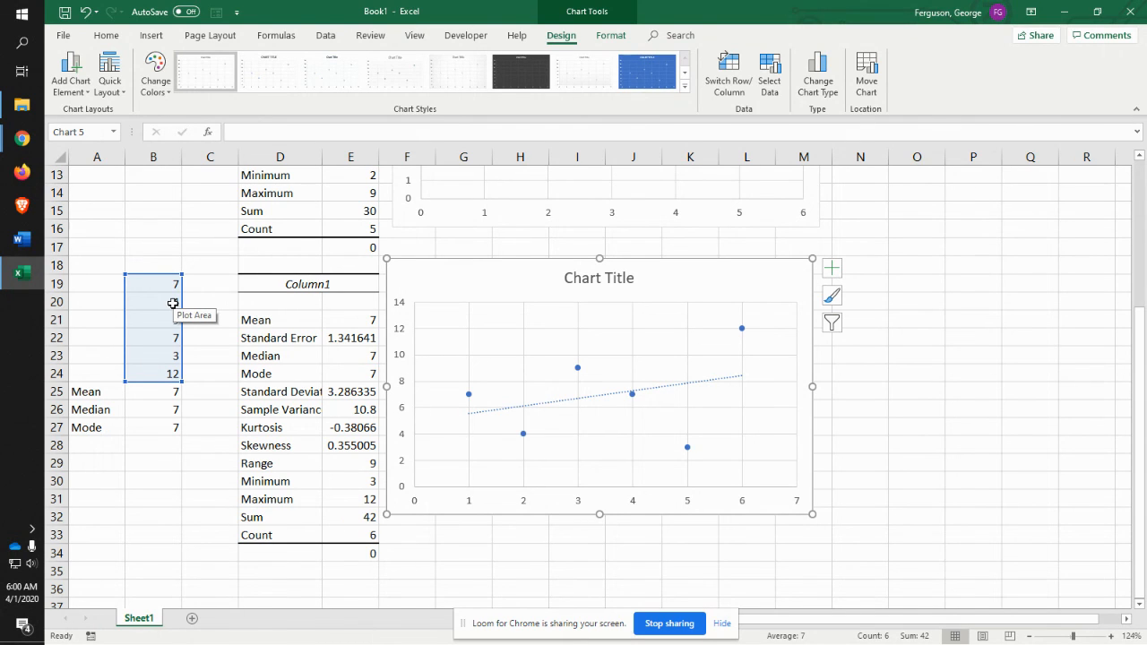